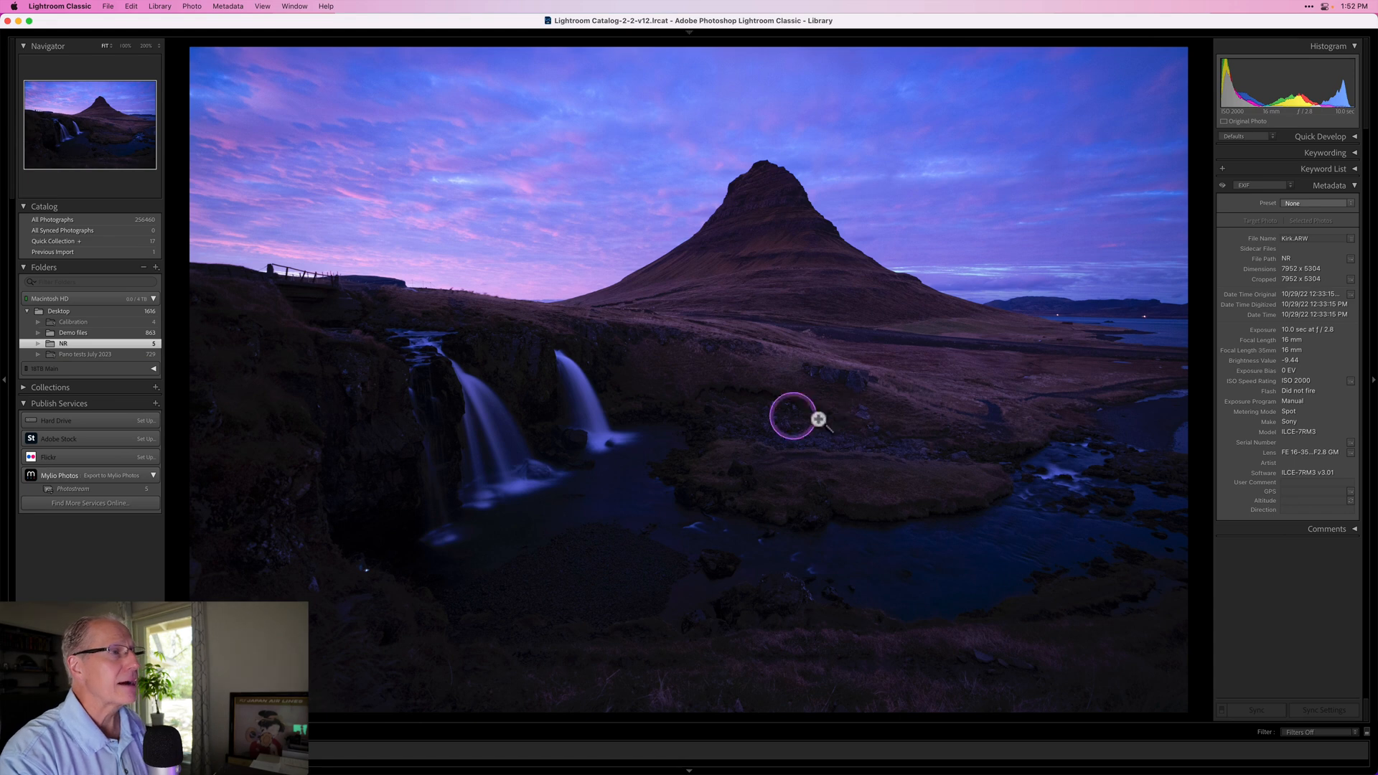
{"action": "mouse_move", "coordinate": [1336, 362]}
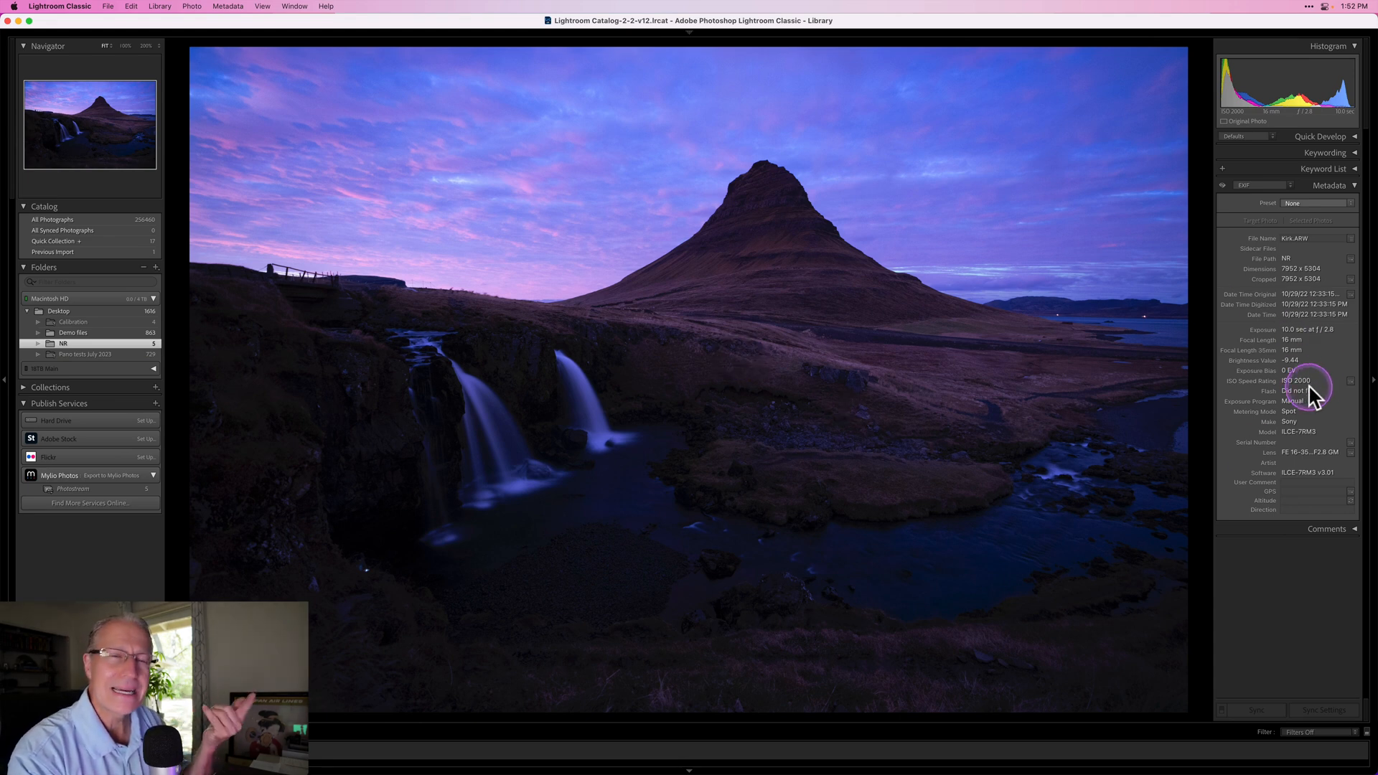
{"action": "mouse_move", "coordinate": [742, 319]}
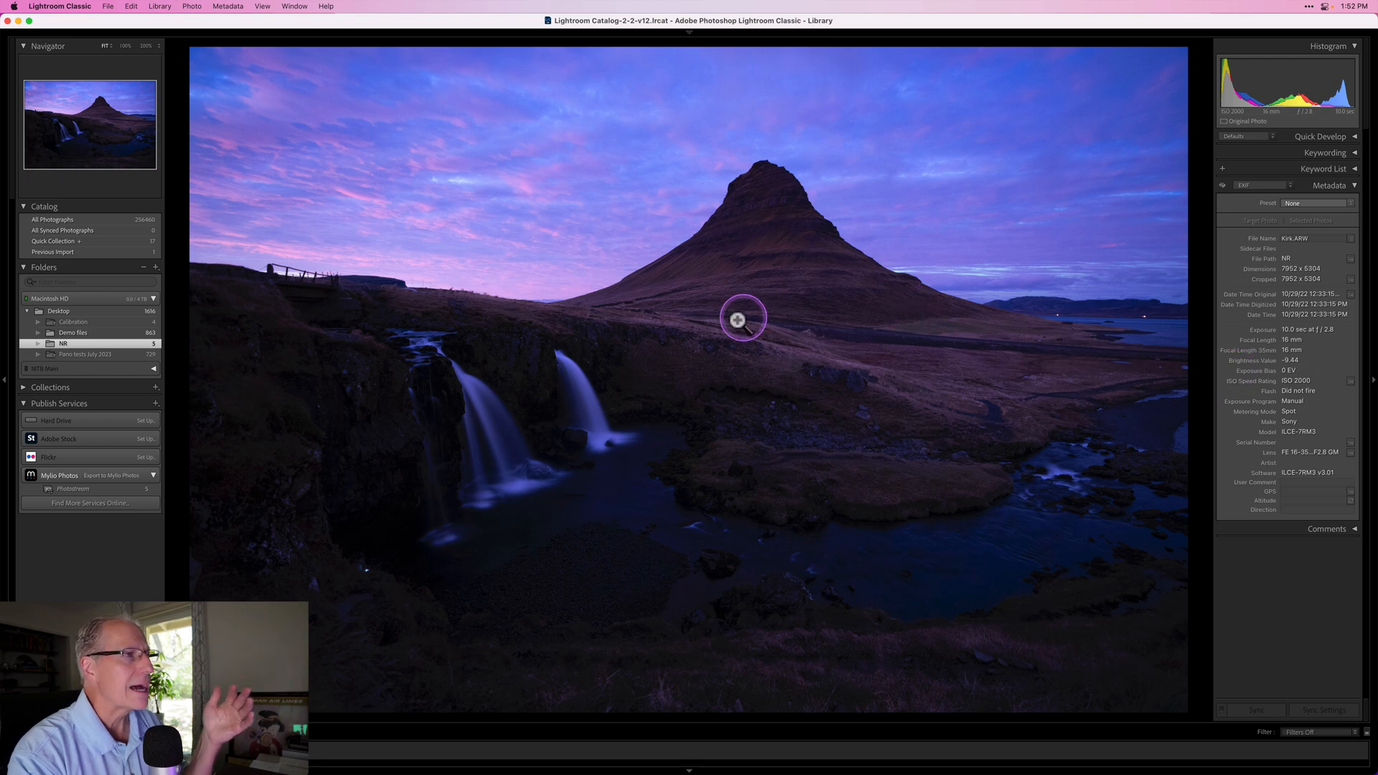
{"action": "mouse_move", "coordinate": [689, 332]}
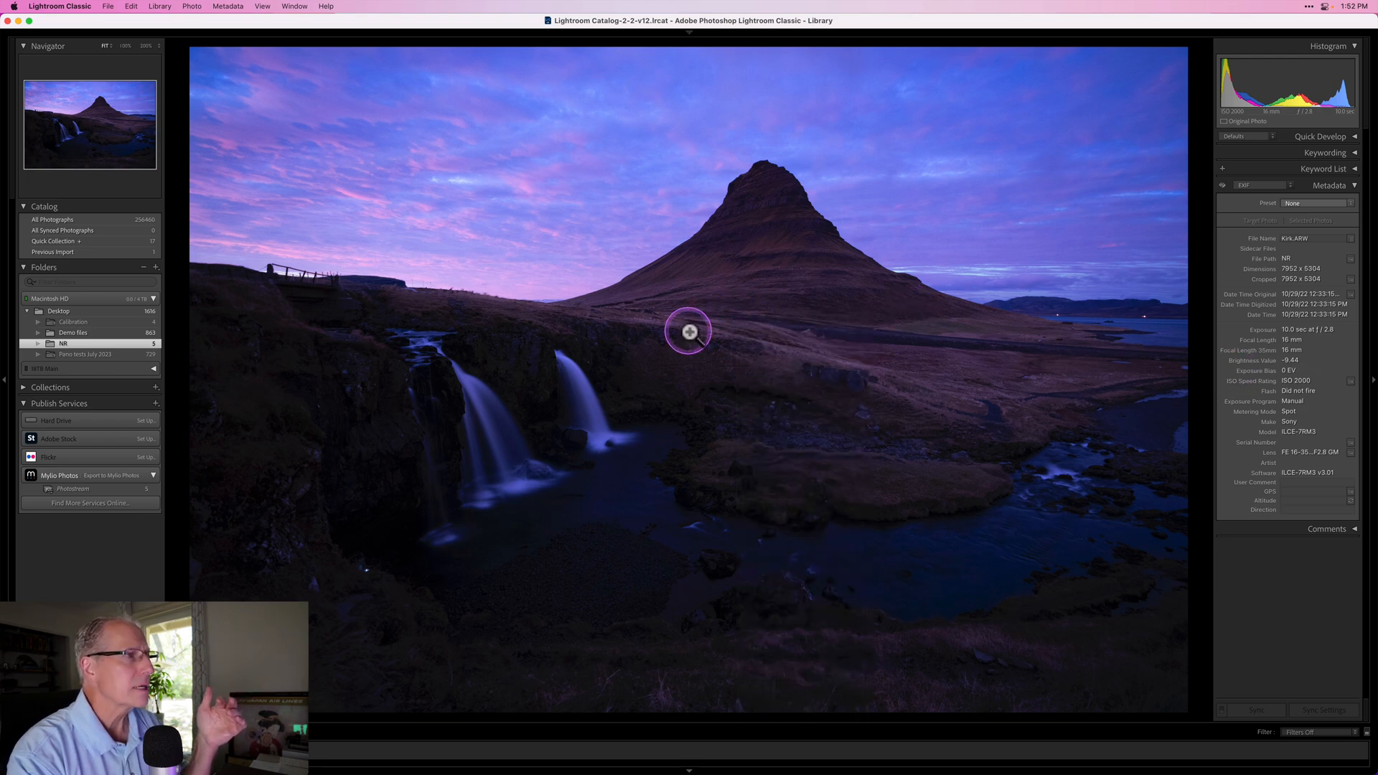
Inspect the waterfalls at full size for noise, then return to the whole Kirkjufell photo
{"action": "left_click", "coordinate": [687, 331]}
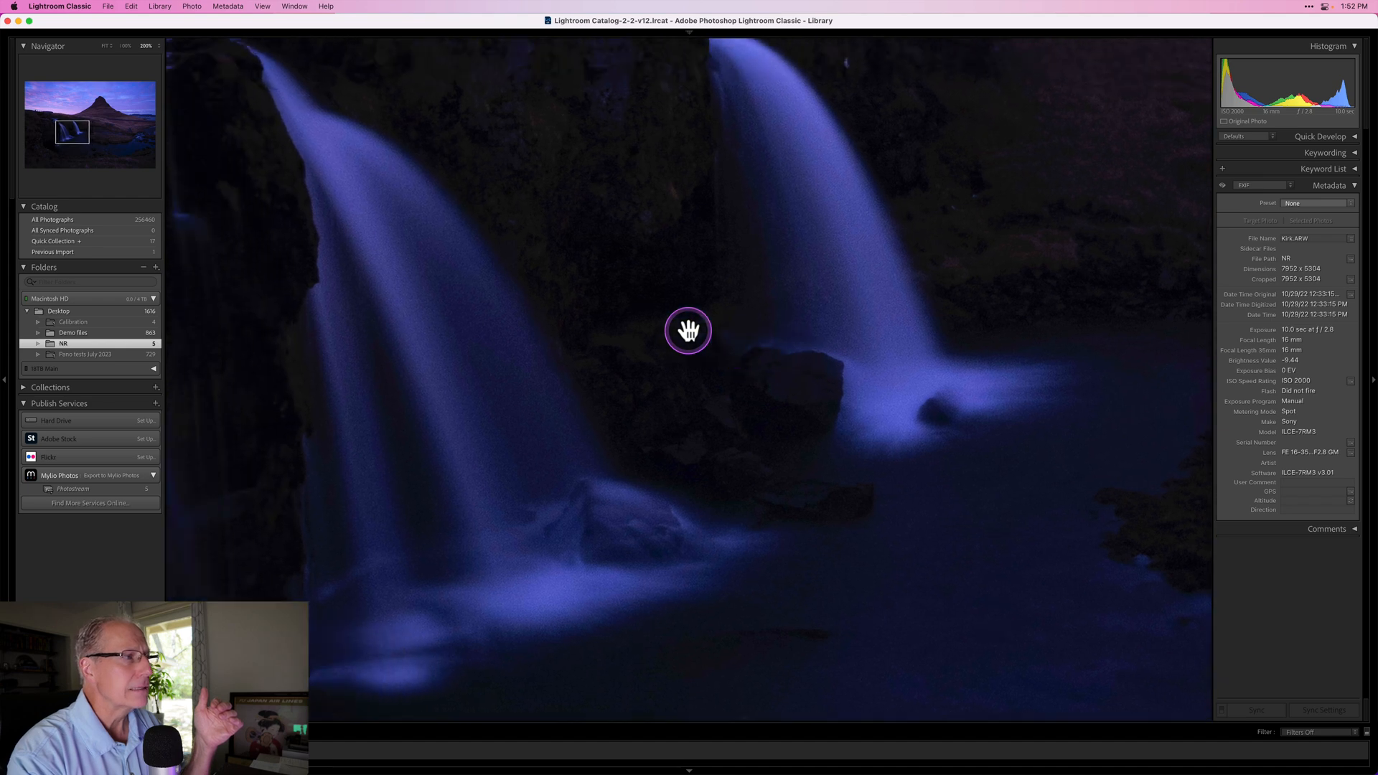
{"action": "left_click_drag", "start_coordinate": [687, 331], "coordinate": [587, 498]}
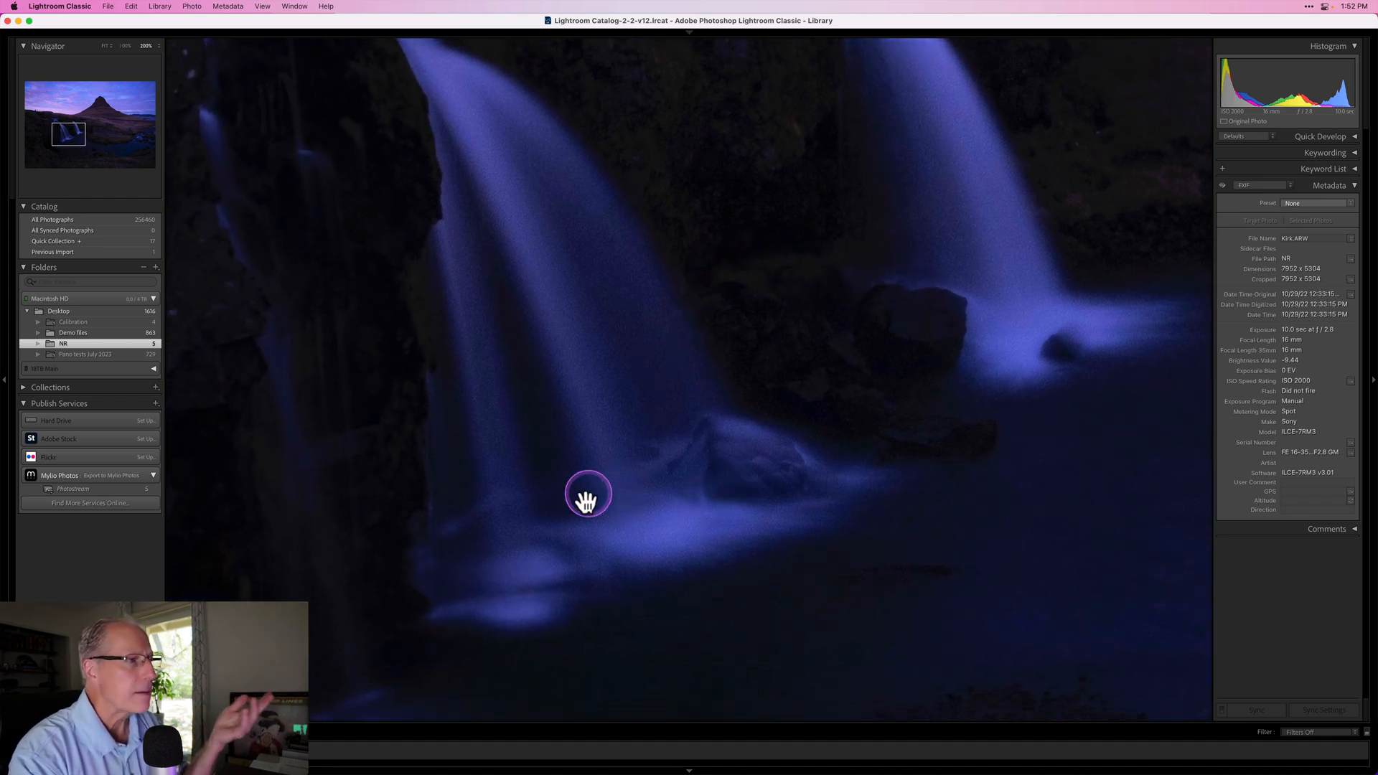
{"action": "mouse_move", "coordinate": [768, 501]}
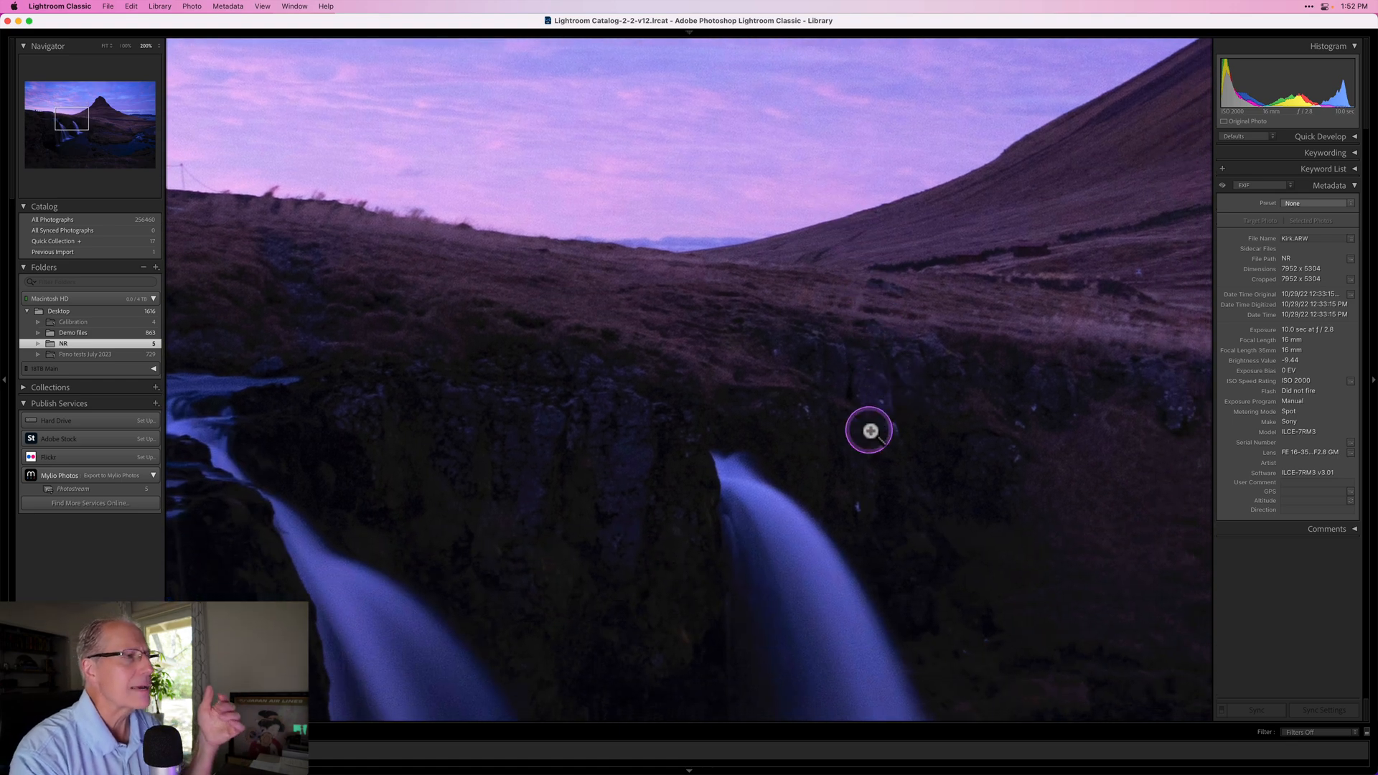
{"action": "left_click", "coordinate": [870, 429]}
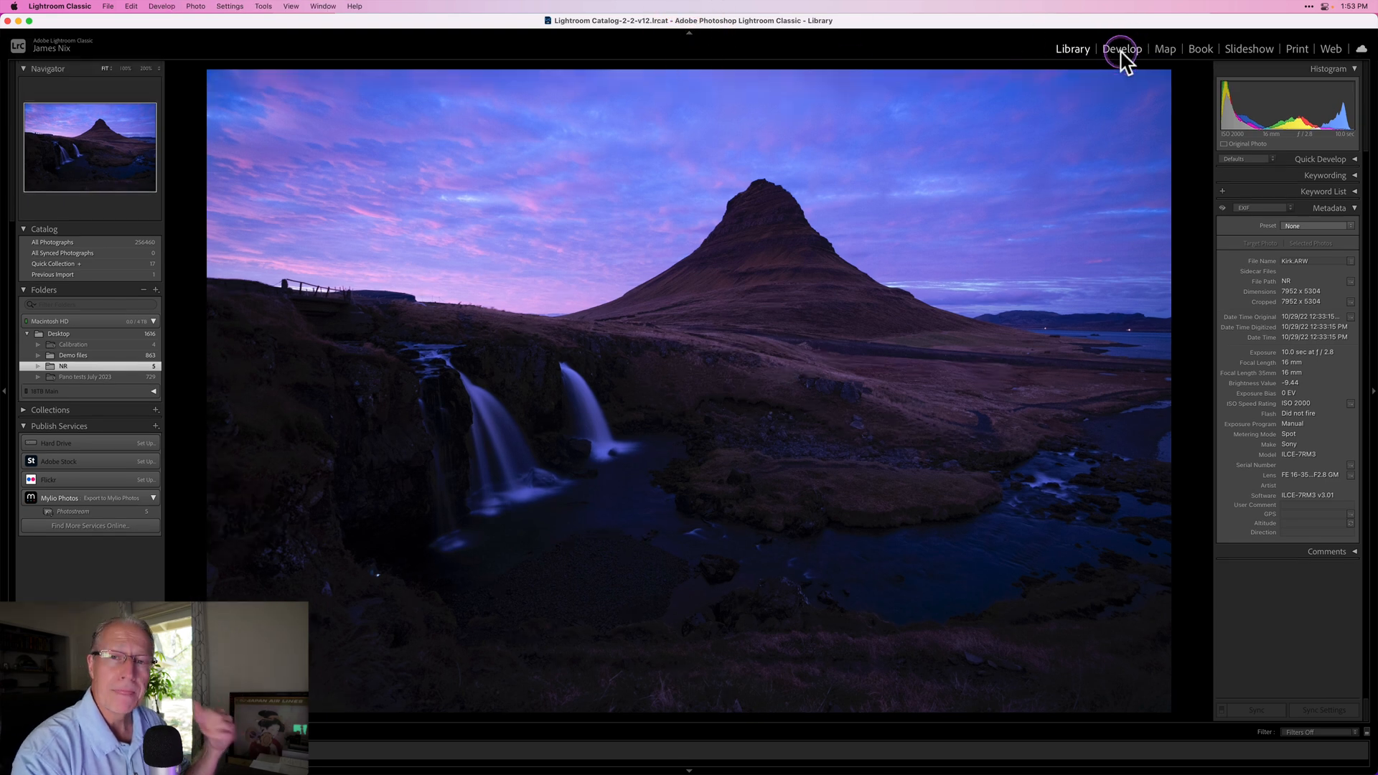
Switch to the Develop module with the Detail panel's noise reduction options showing
{"action": "left_click", "coordinate": [1122, 49]}
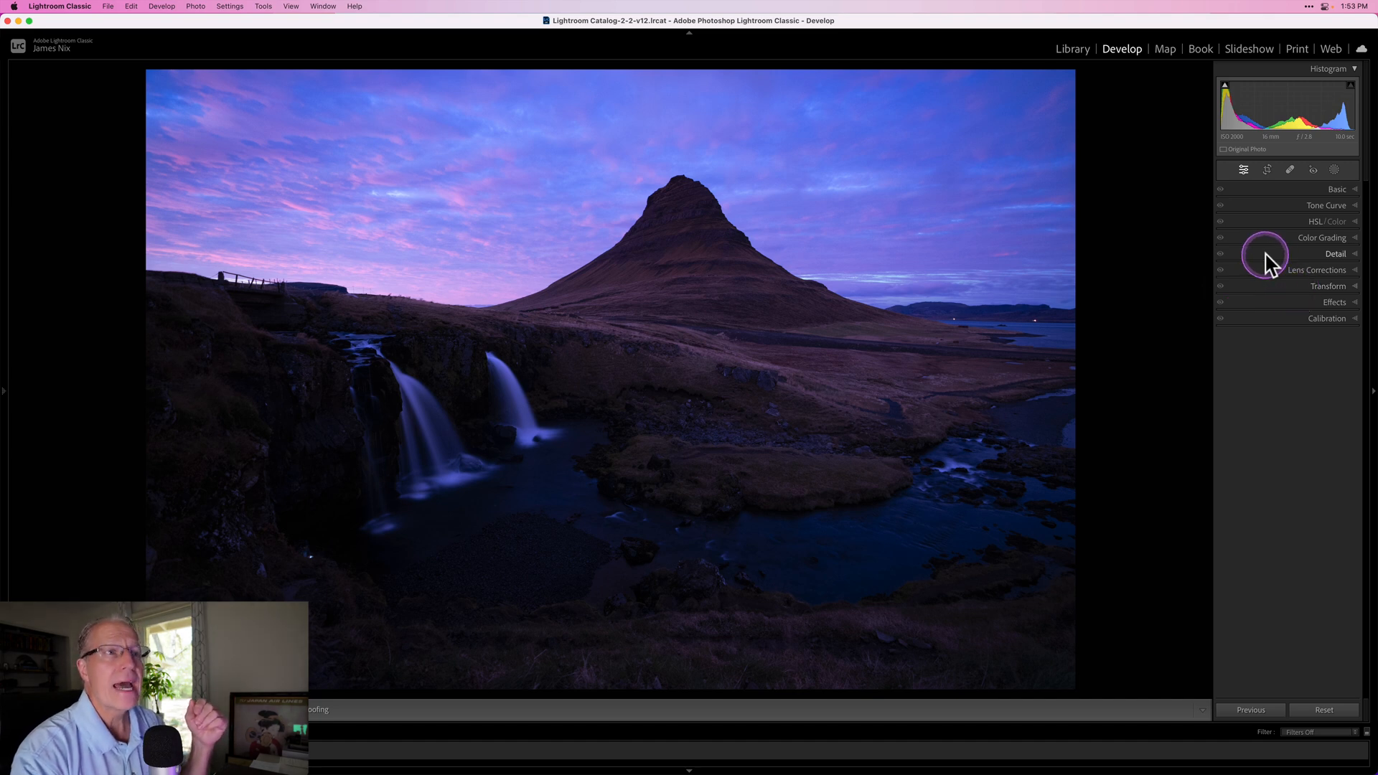
{"action": "left_click", "coordinate": [1334, 254]}
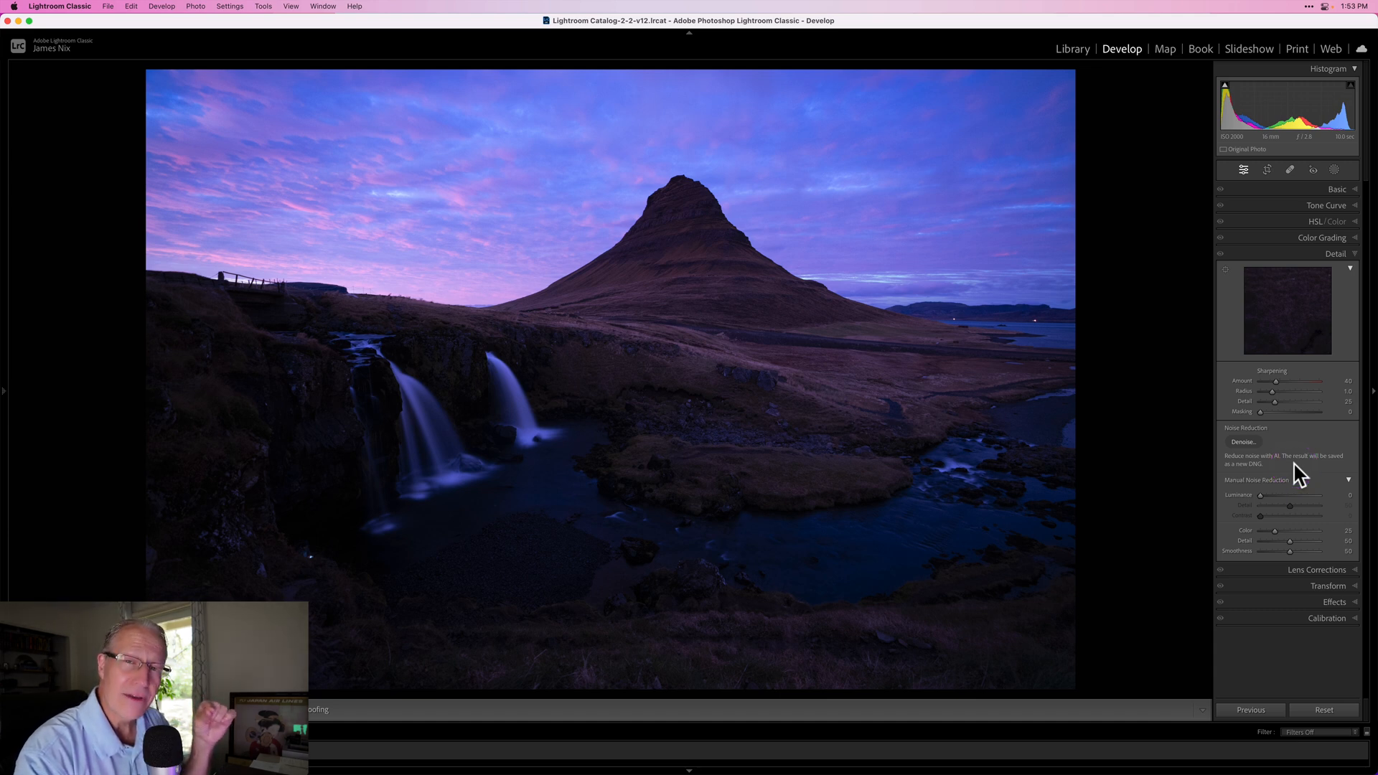
{"action": "left_click", "coordinate": [1243, 440]}
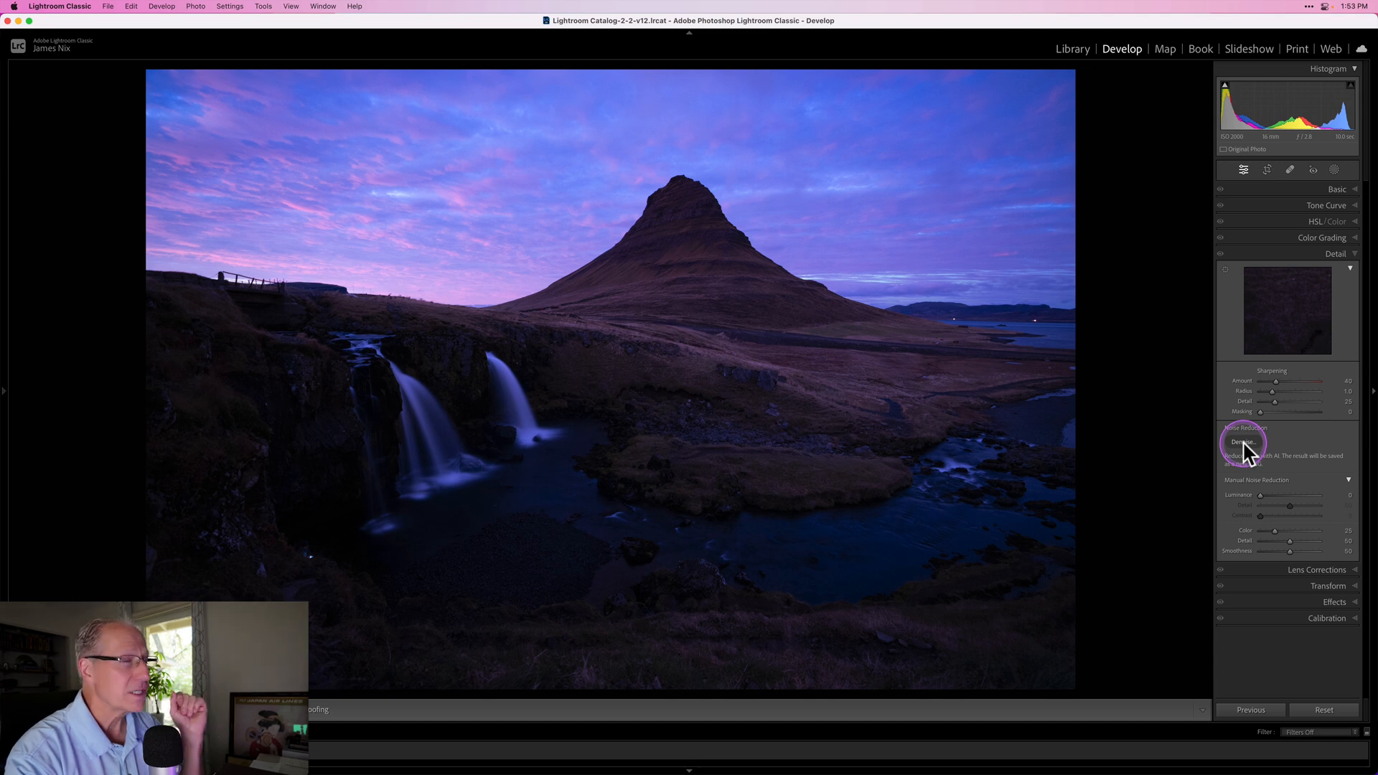
Bring up the AI Denoise preview at amount 100, previewing the waterfall area
{"action": "left_click", "coordinate": [1243, 442]}
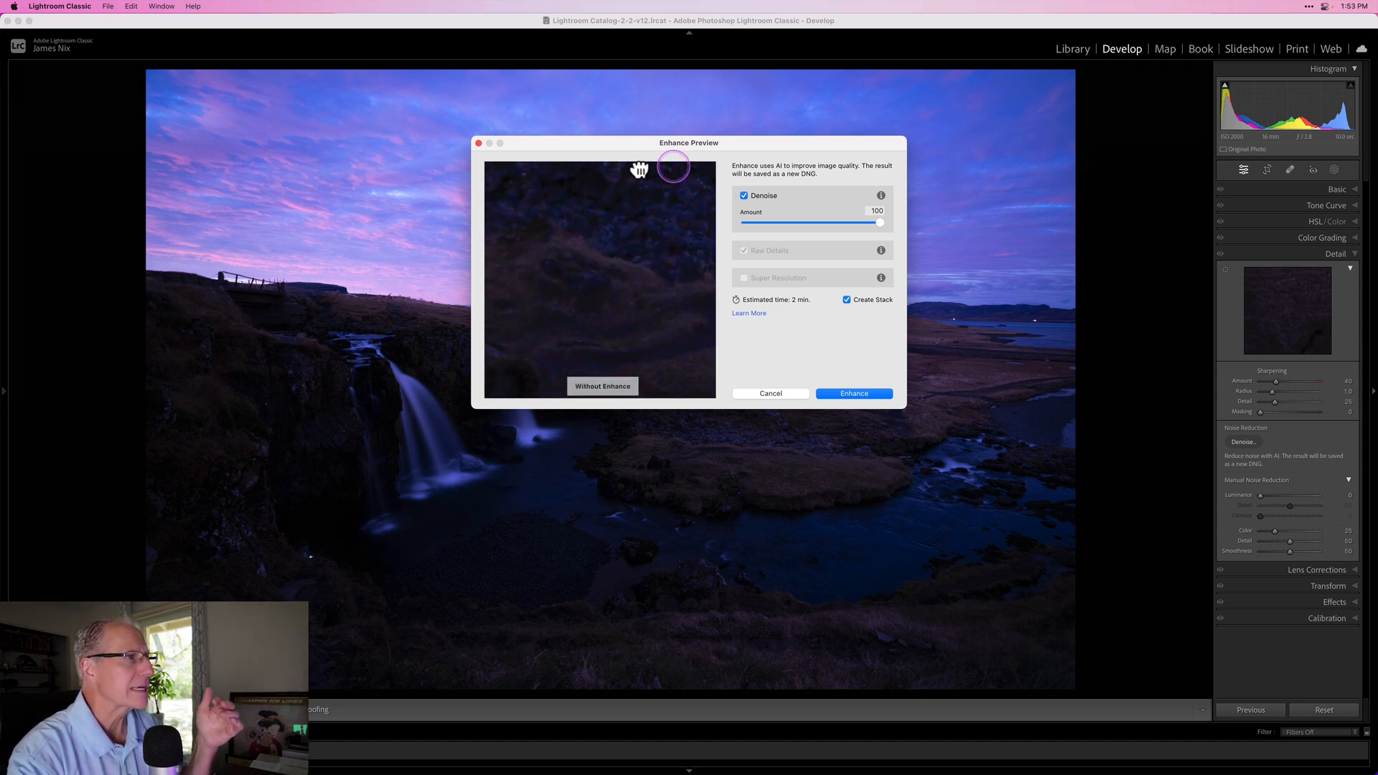
{"action": "left_click", "coordinate": [707, 390]}
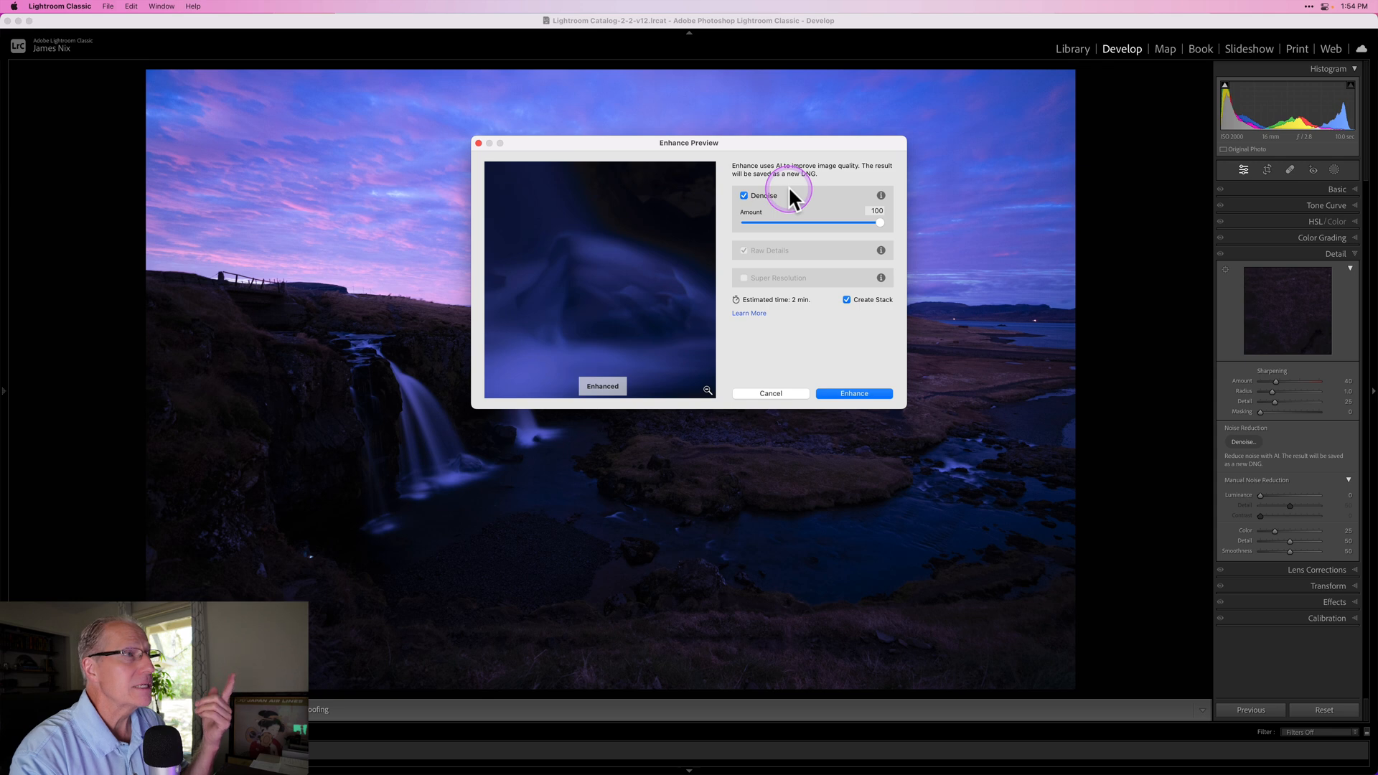
{"action": "mouse_move", "coordinate": [914, 226]}
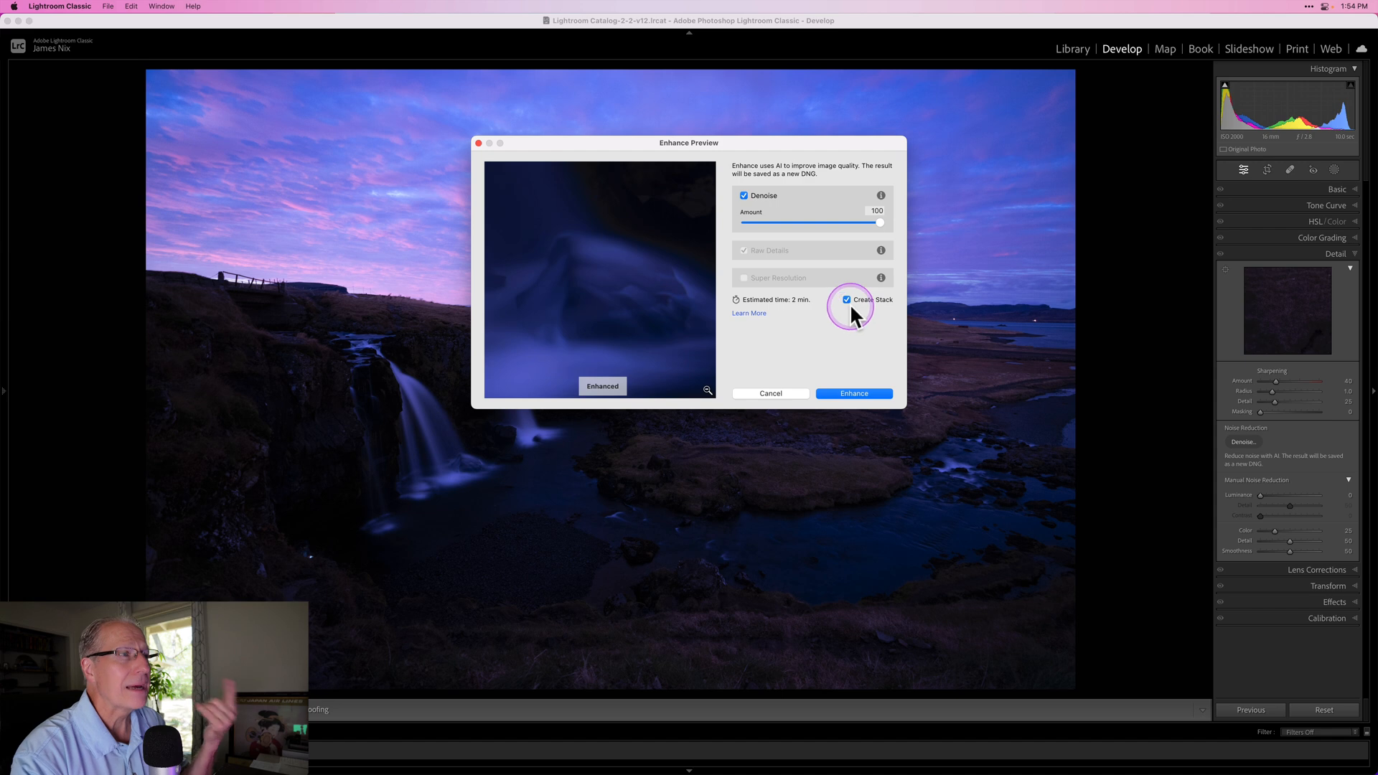
{"action": "mouse_move", "coordinate": [785, 310]}
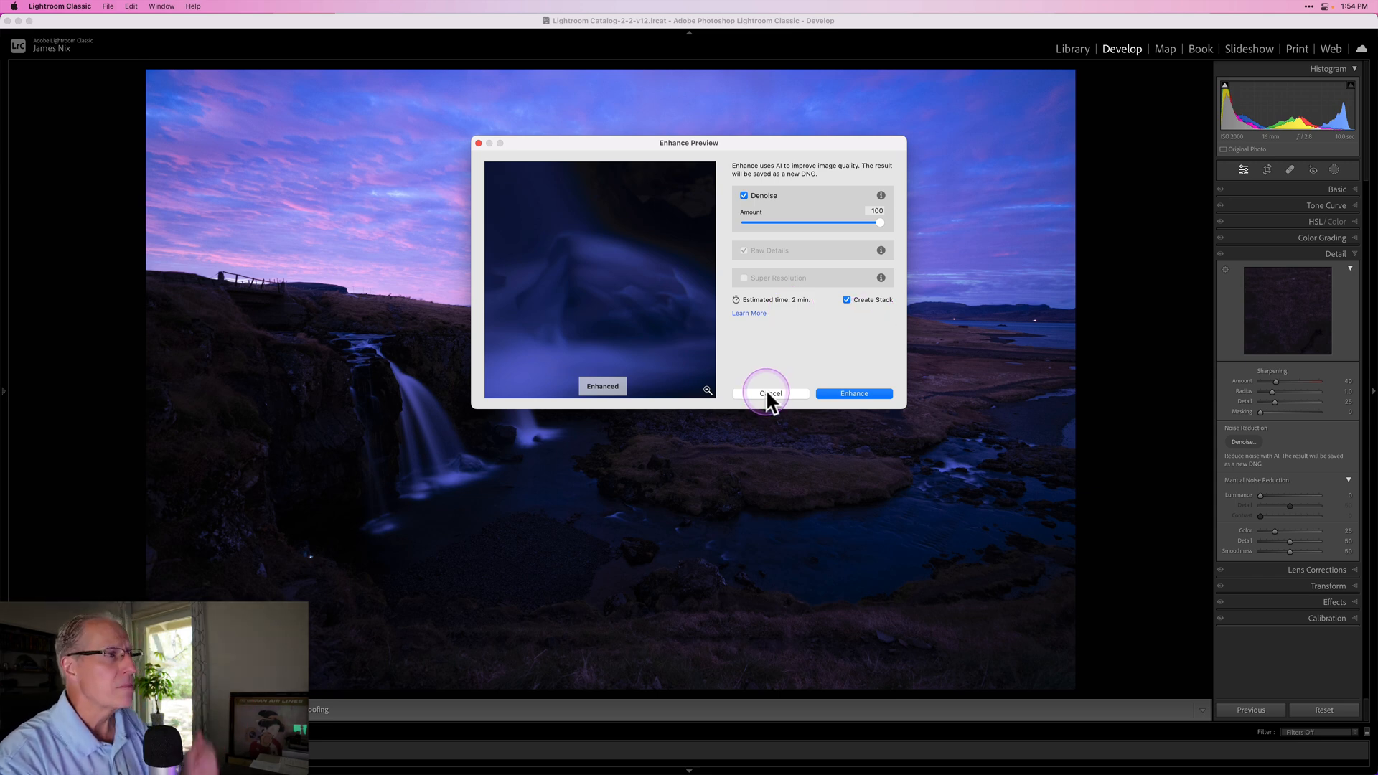
{"action": "mouse_move", "coordinate": [853, 393]}
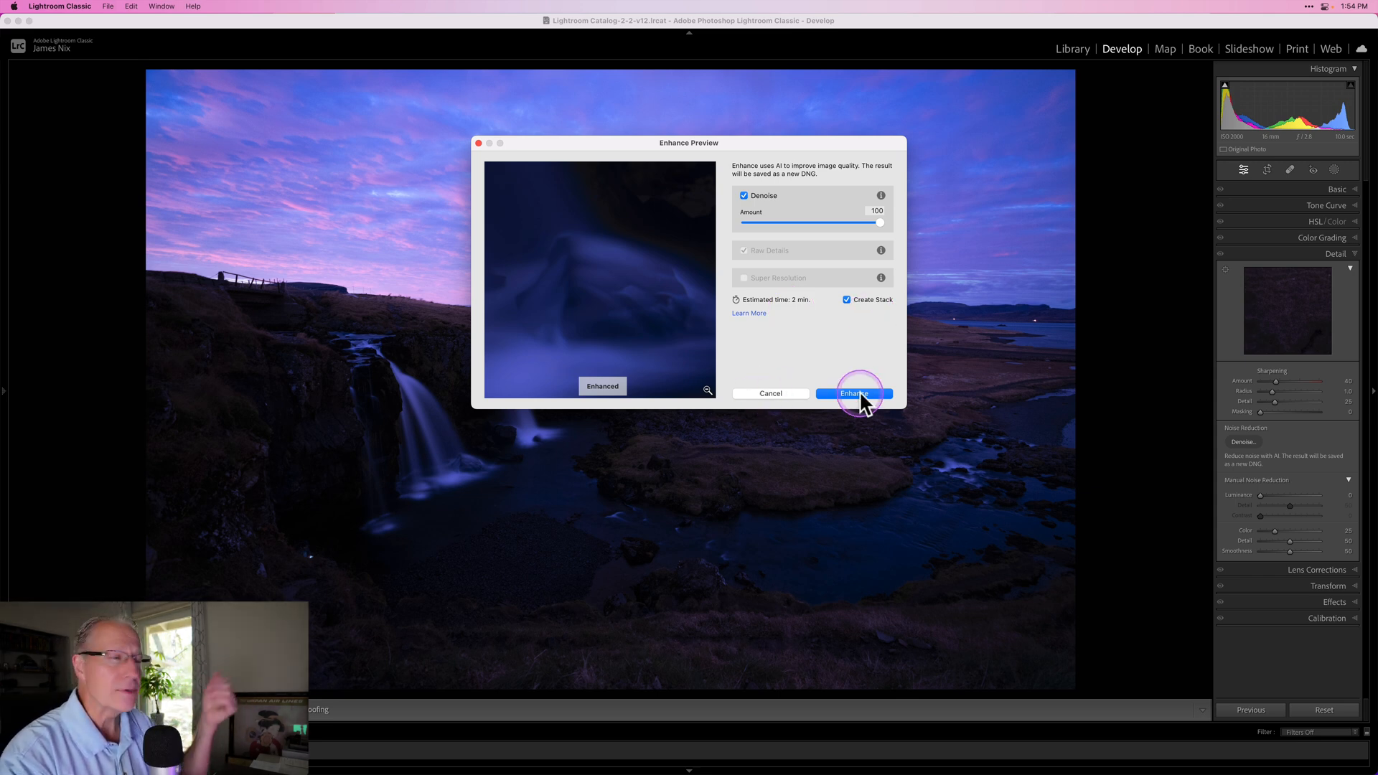
{"action": "mouse_move", "coordinate": [805, 402]}
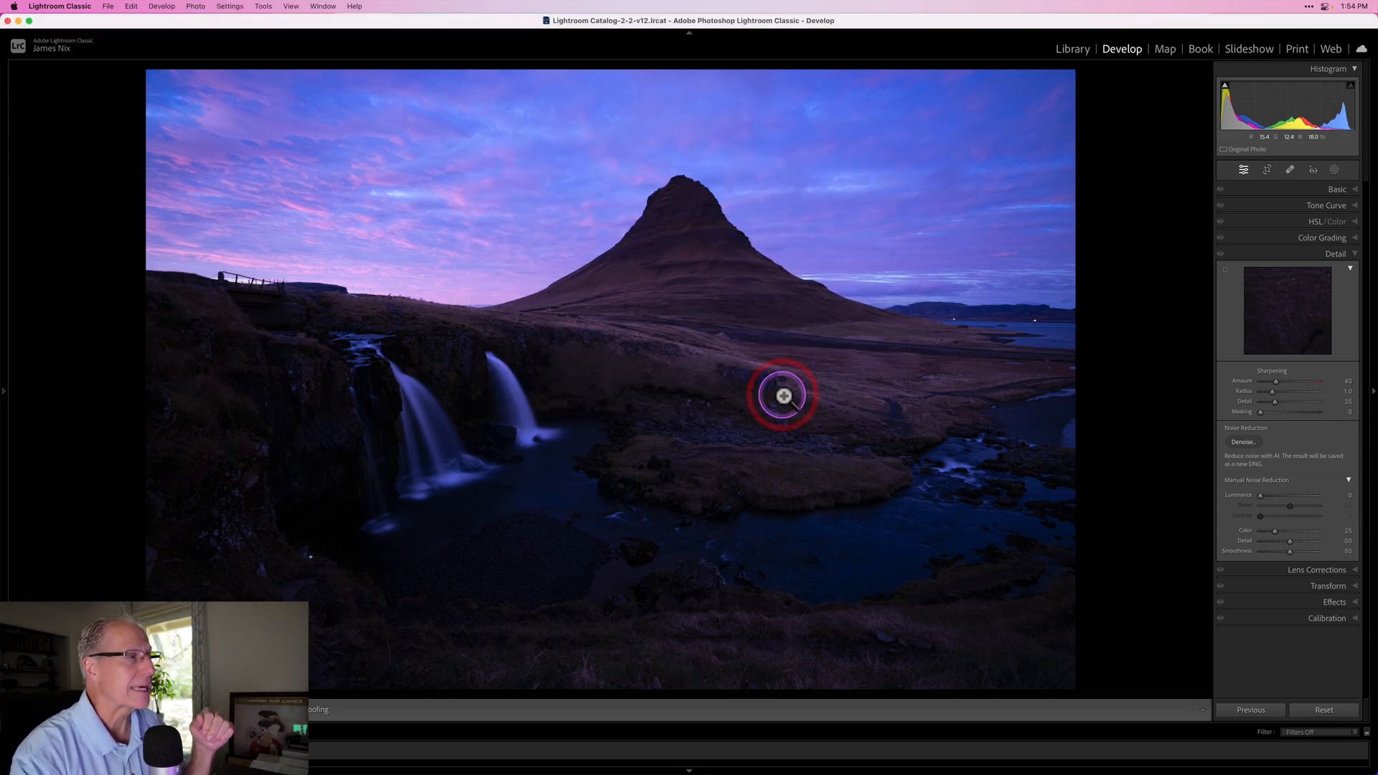
Inspect the AI-denoised waterfalls up close for detail
{"action": "left_click", "coordinate": [782, 395]}
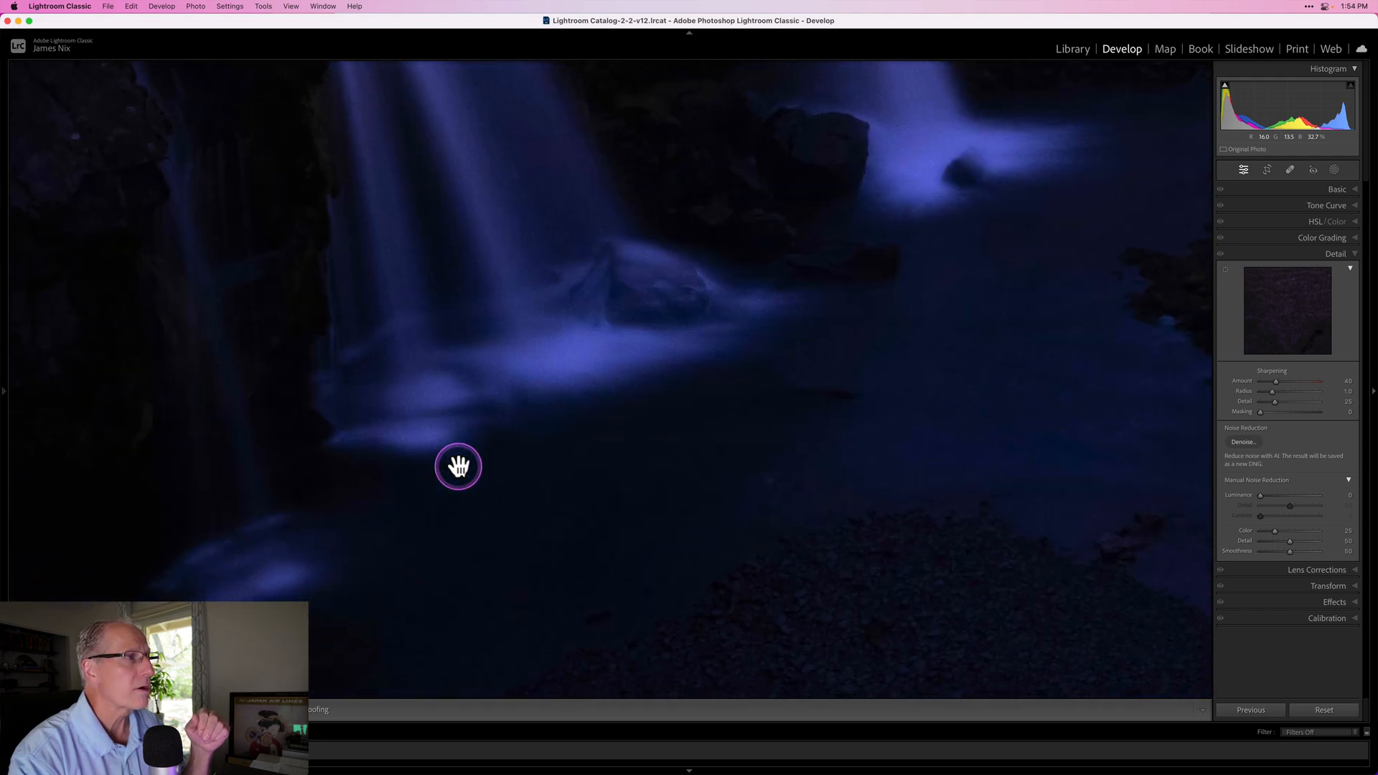
{"action": "left_click_drag", "start_coordinate": [456, 465], "coordinate": [653, 455]}
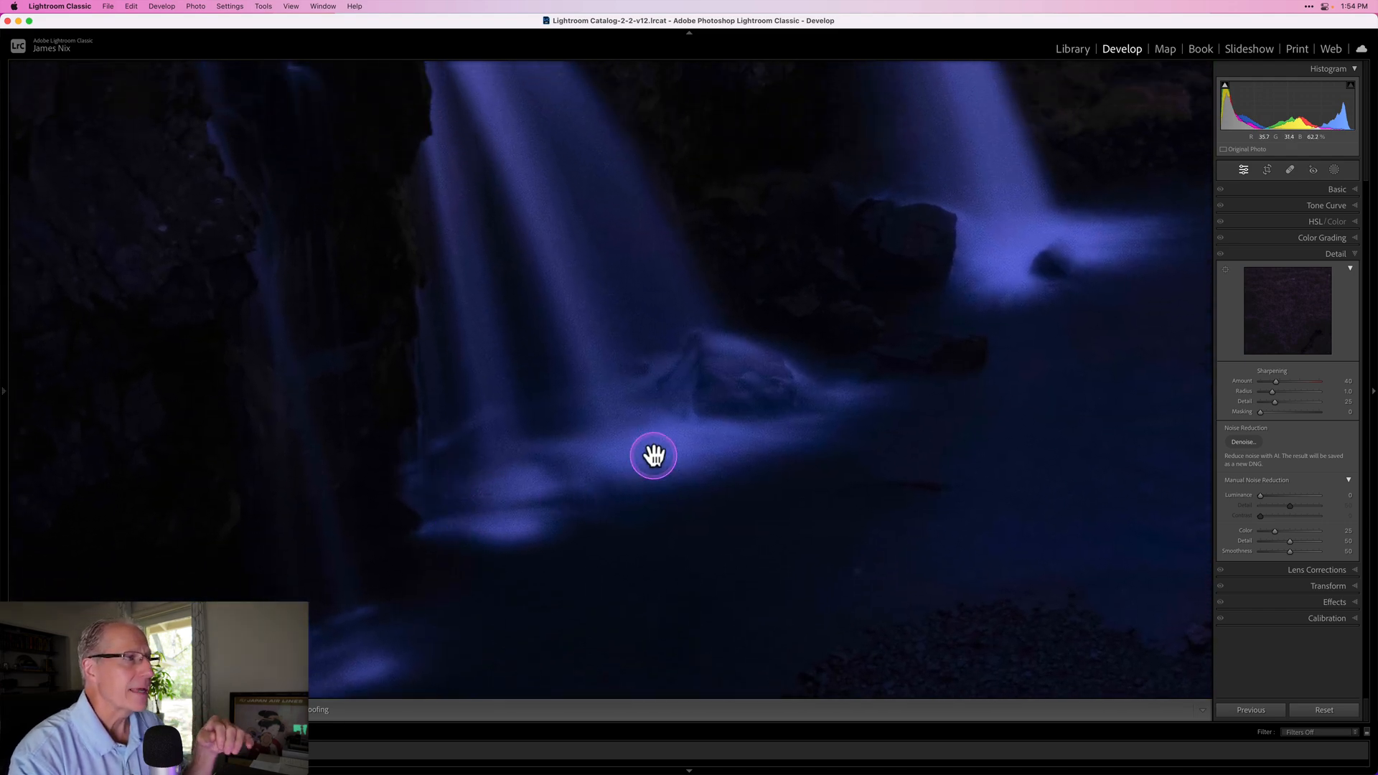
{"action": "mouse_move", "coordinate": [703, 420]}
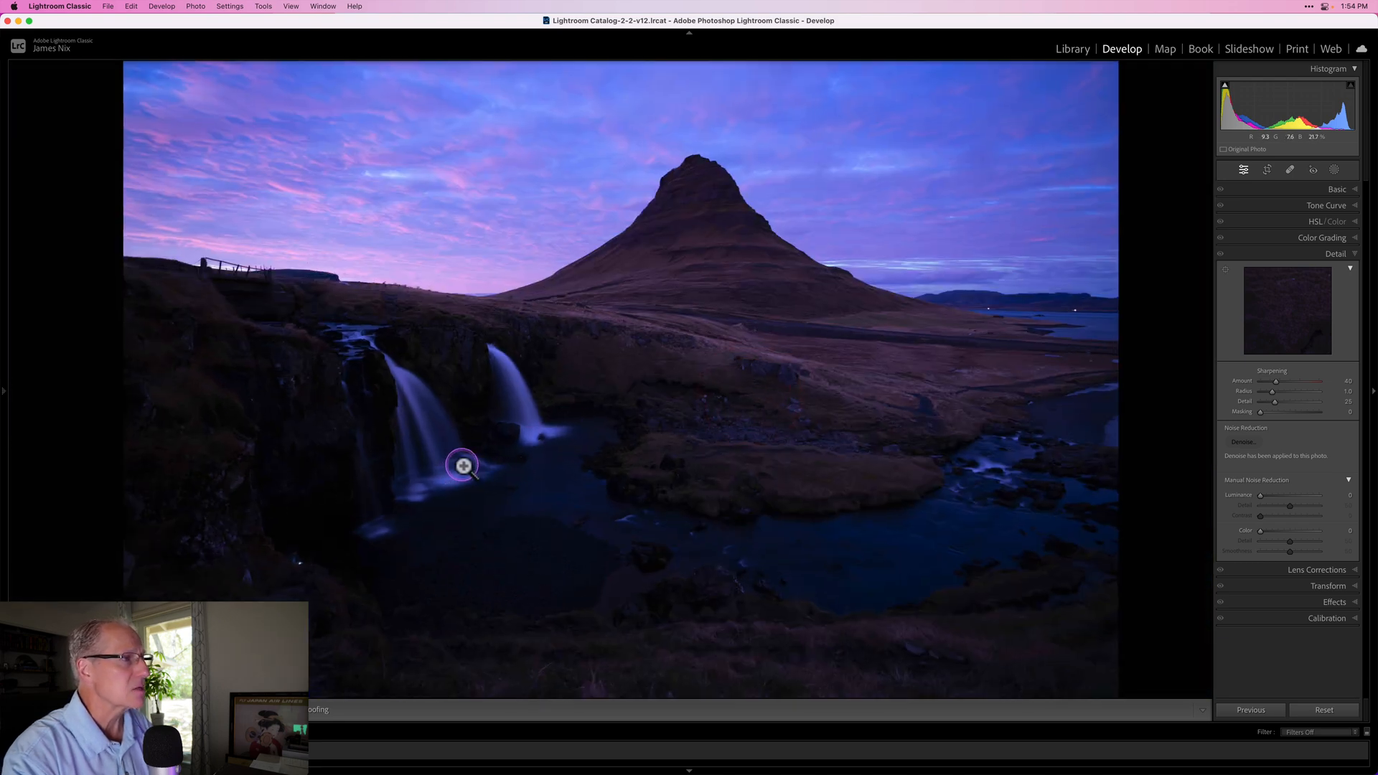
Inspect the grainy original's waterfall, mountain slope and sky up close, then return to the full photo
{"action": "left_click", "coordinate": [464, 465]}
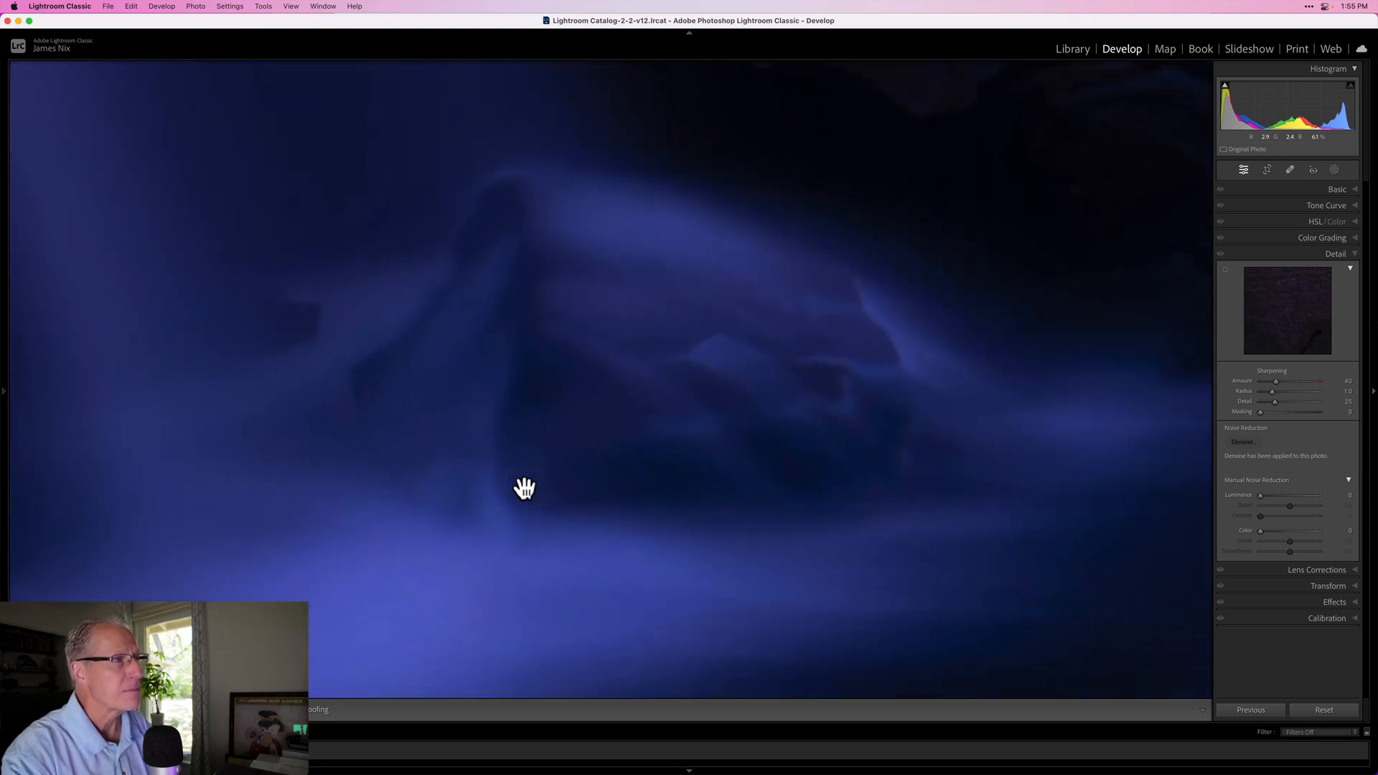
{"action": "left_click", "coordinate": [511, 488]}
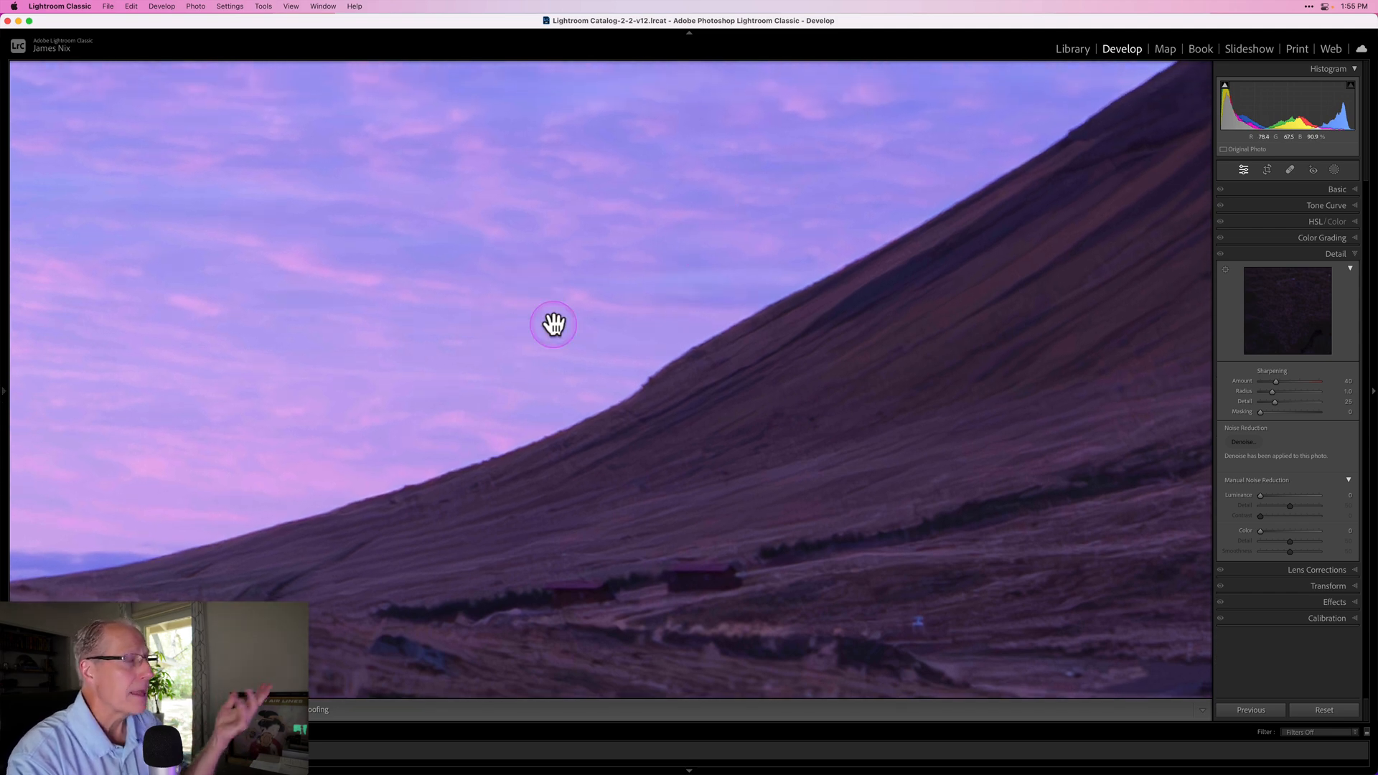
{"action": "left_click_drag", "start_coordinate": [554, 324], "coordinate": [742, 534]}
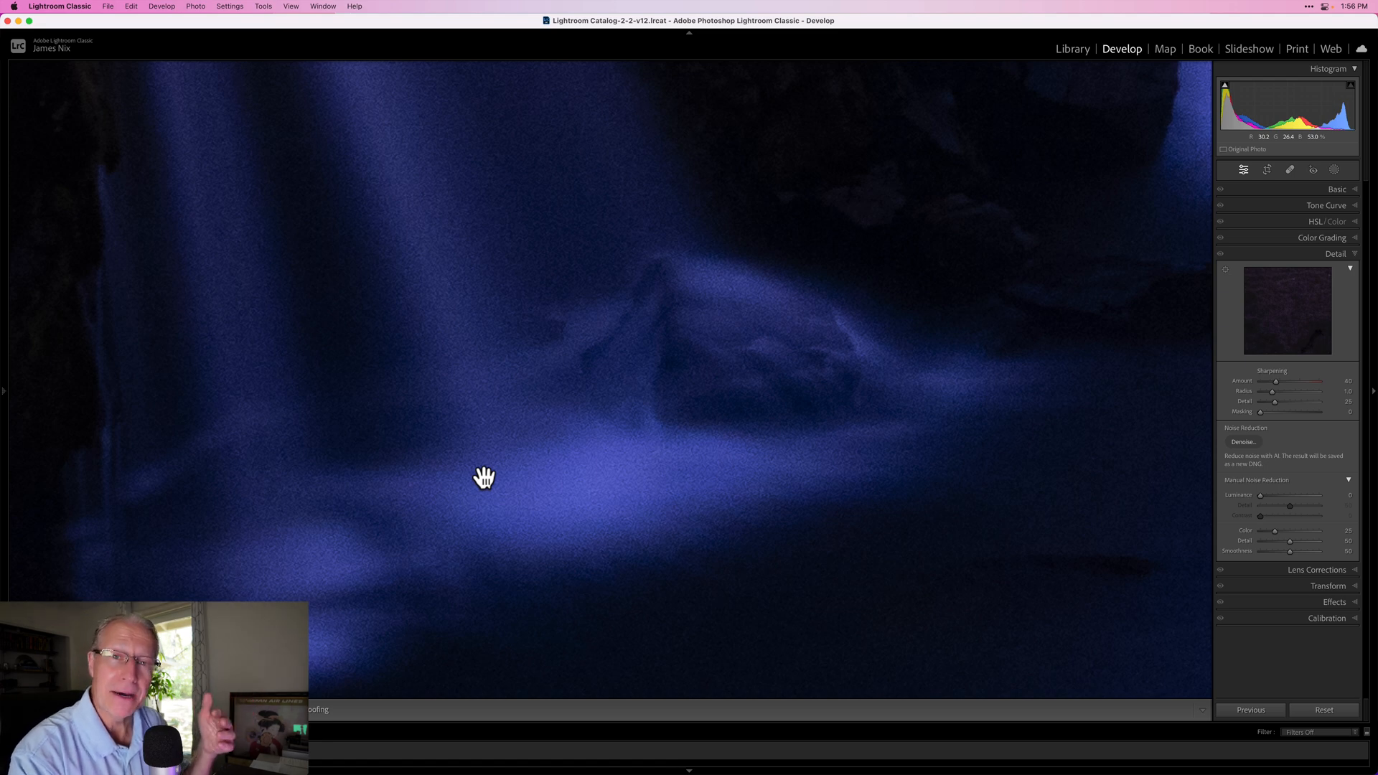
{"action": "left_click", "coordinate": [177, 513]}
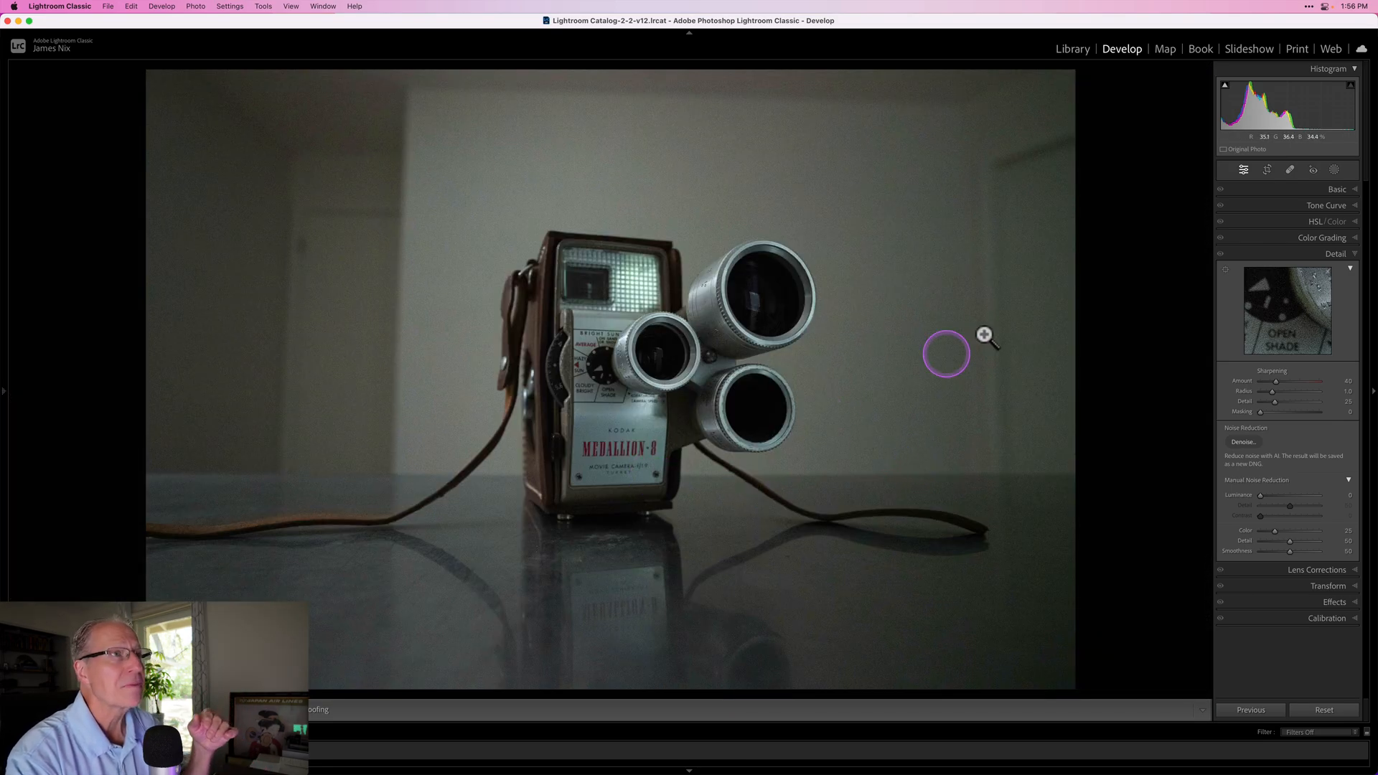
Switch to the Library module to examine the Kodak Medallion-8 photo's grain enlarged
{"action": "left_click", "coordinate": [1071, 49]}
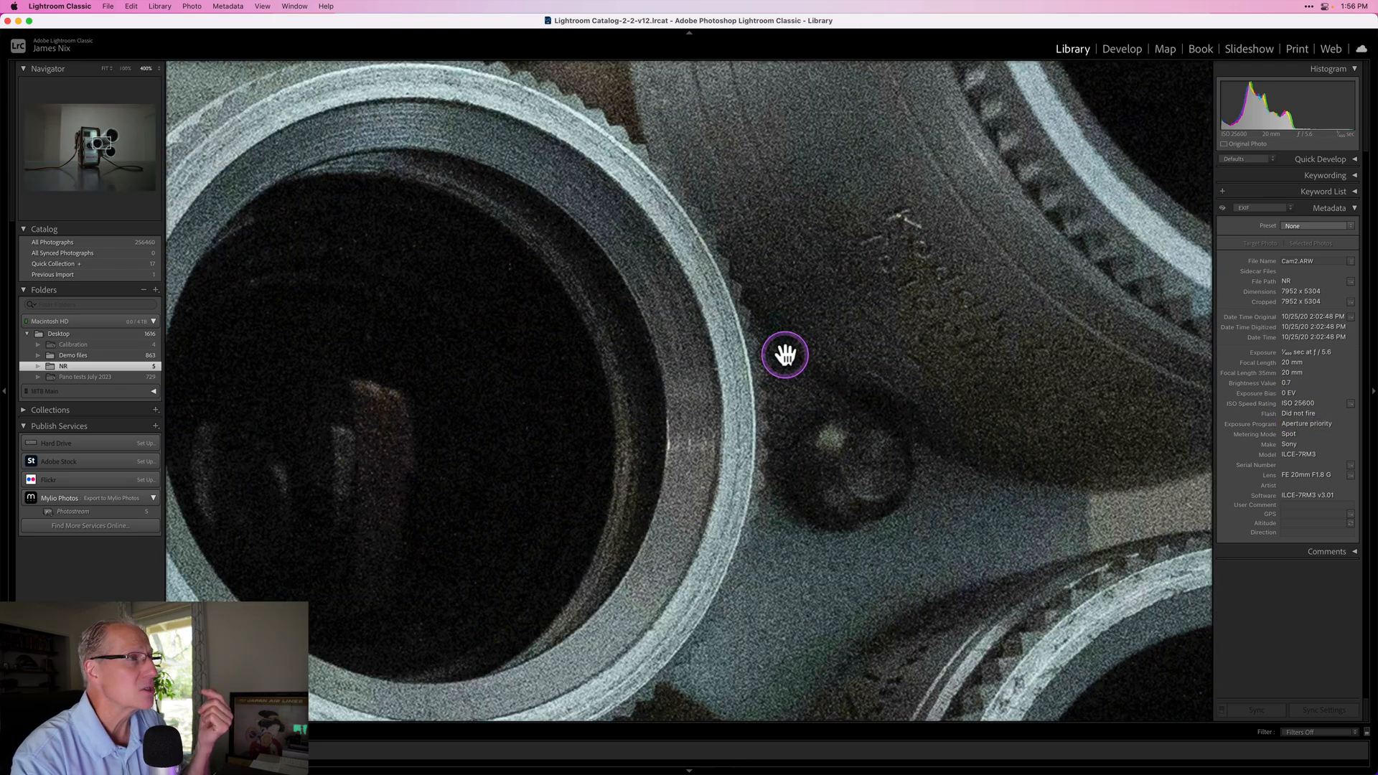
Pan to the large lens rim, view the whole camera, then enlarge it to 100% on the lens
{"action": "left_click_drag", "start_coordinate": [785, 355], "coordinate": [558, 303]}
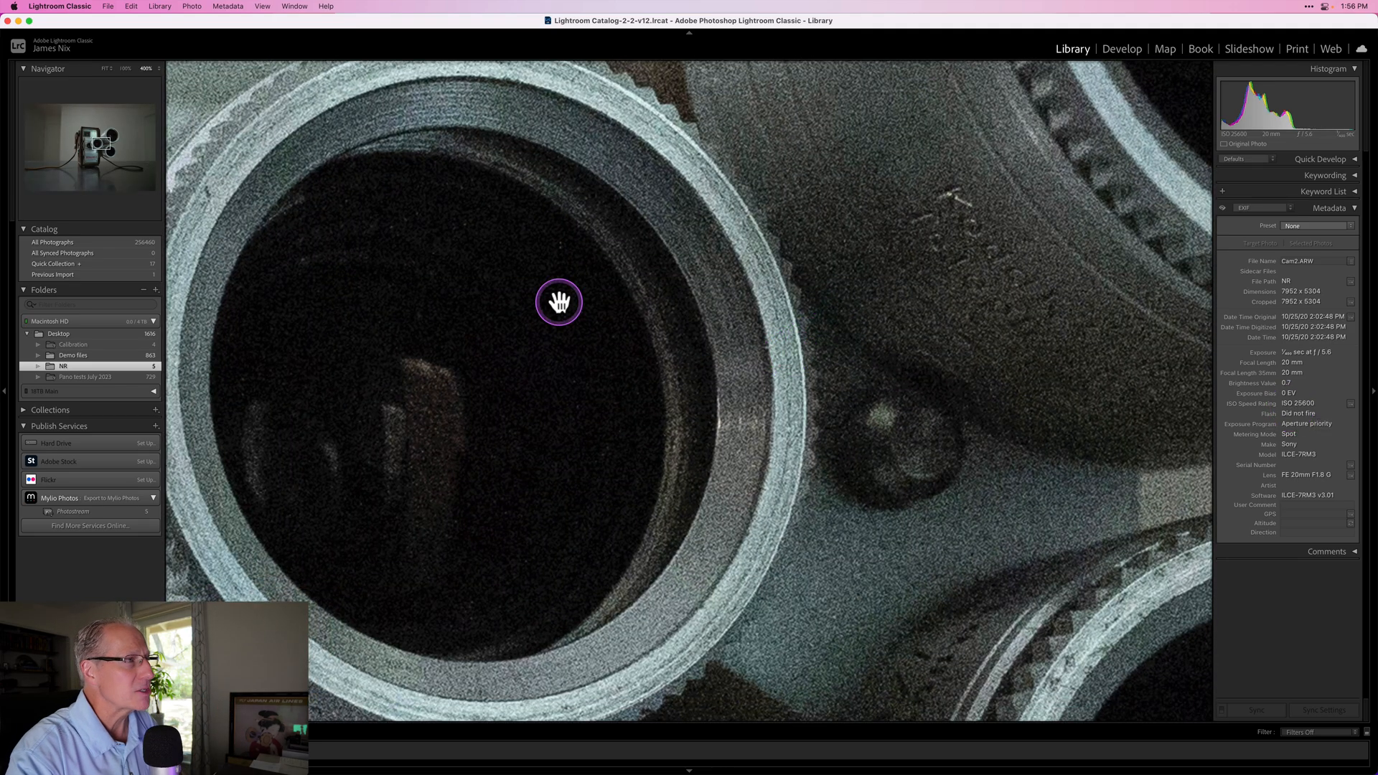
{"action": "left_click", "coordinate": [559, 303]}
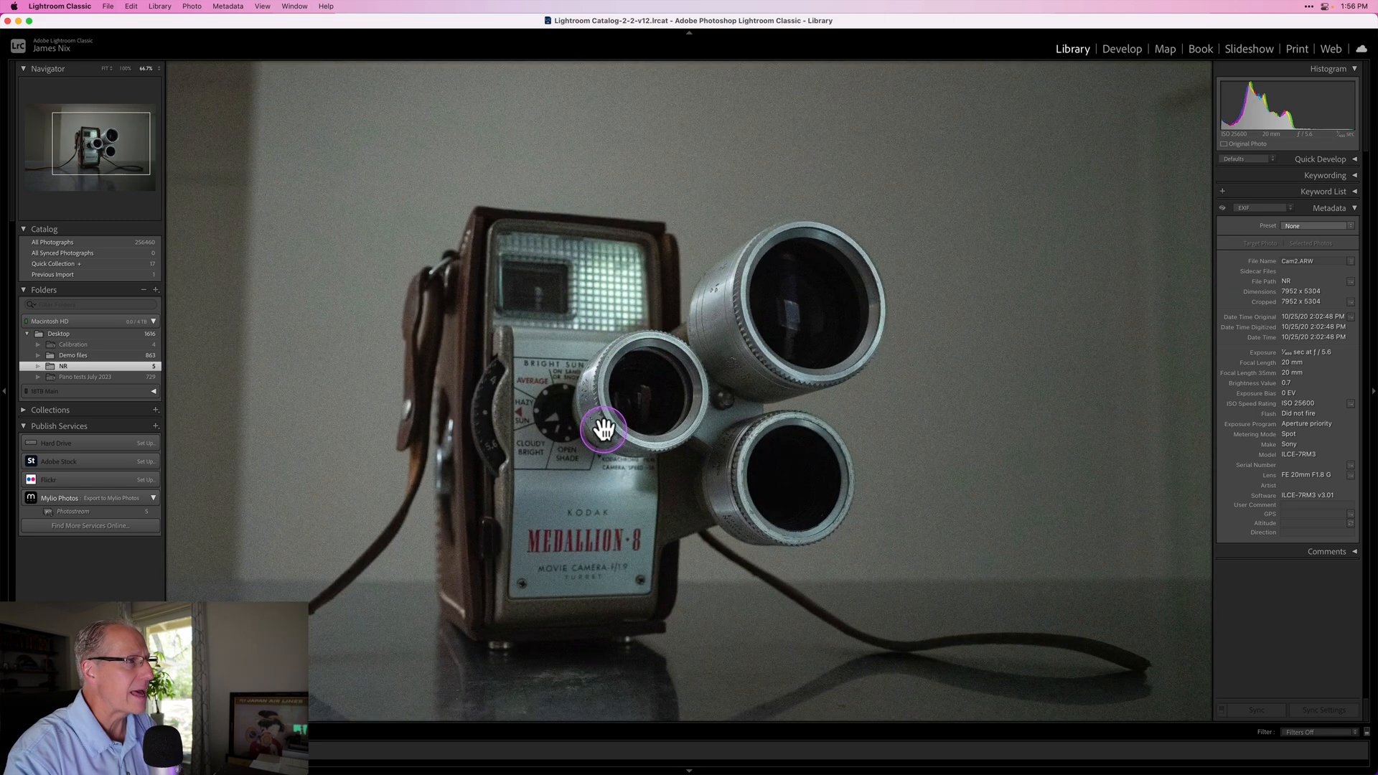
{"action": "left_click_drag", "start_coordinate": [604, 431], "coordinate": [629, 428]}
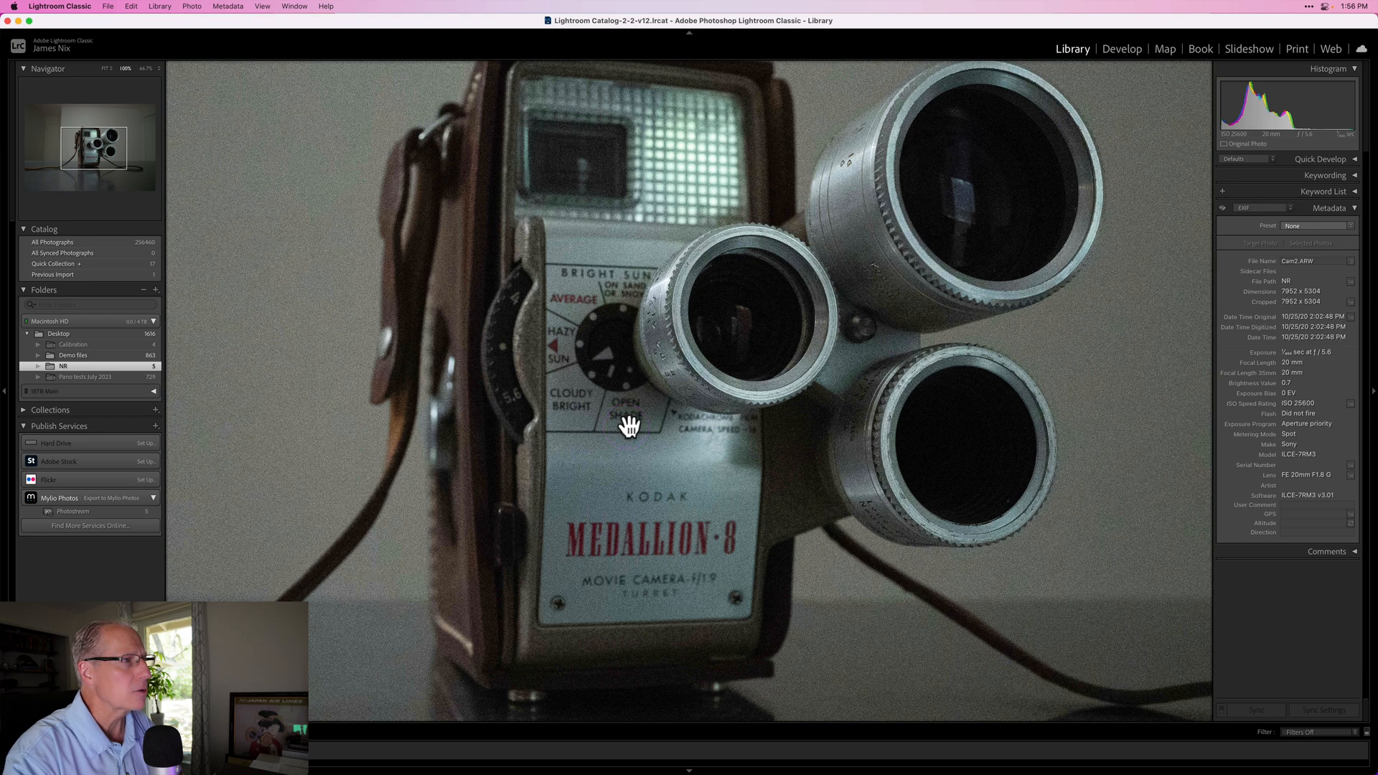
{"action": "left_click", "coordinate": [628, 428]}
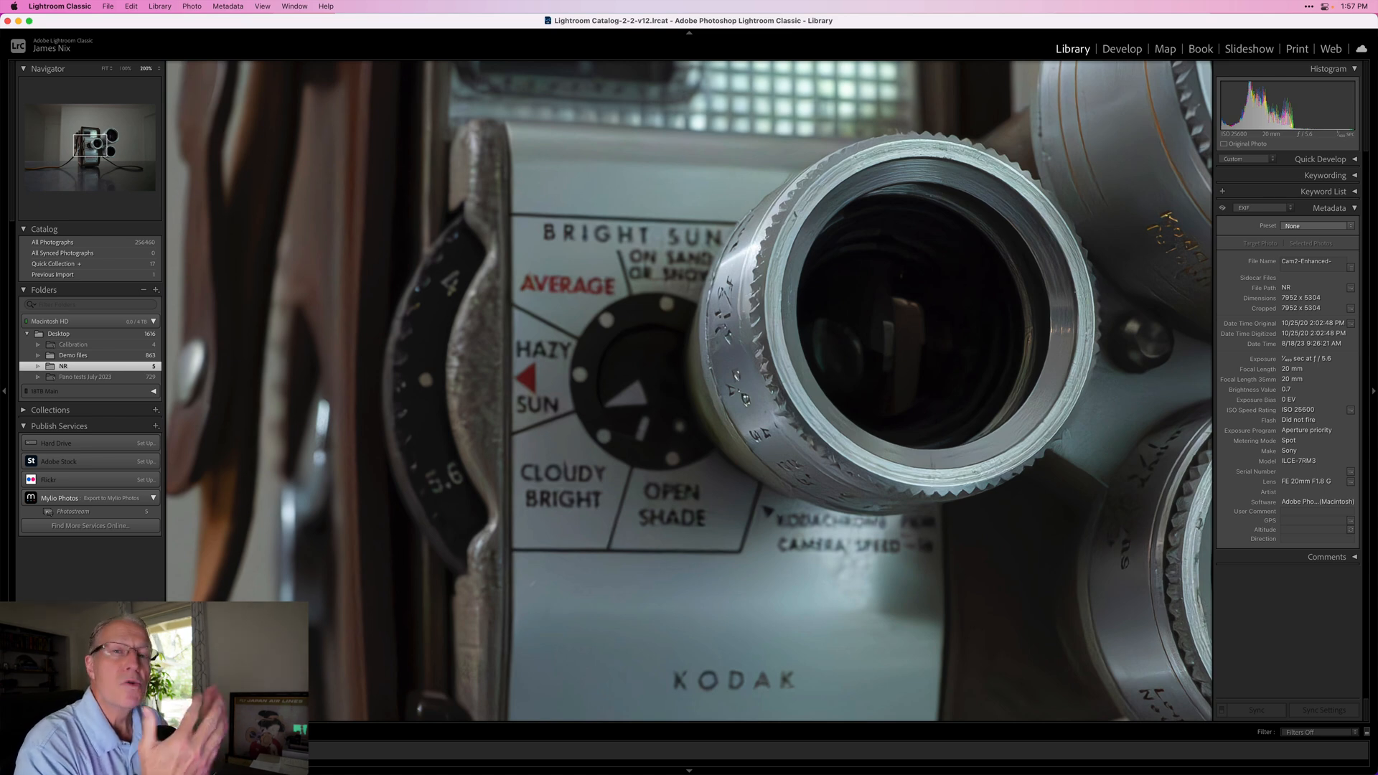
{"action": "mouse_move", "coordinate": [665, 464]}
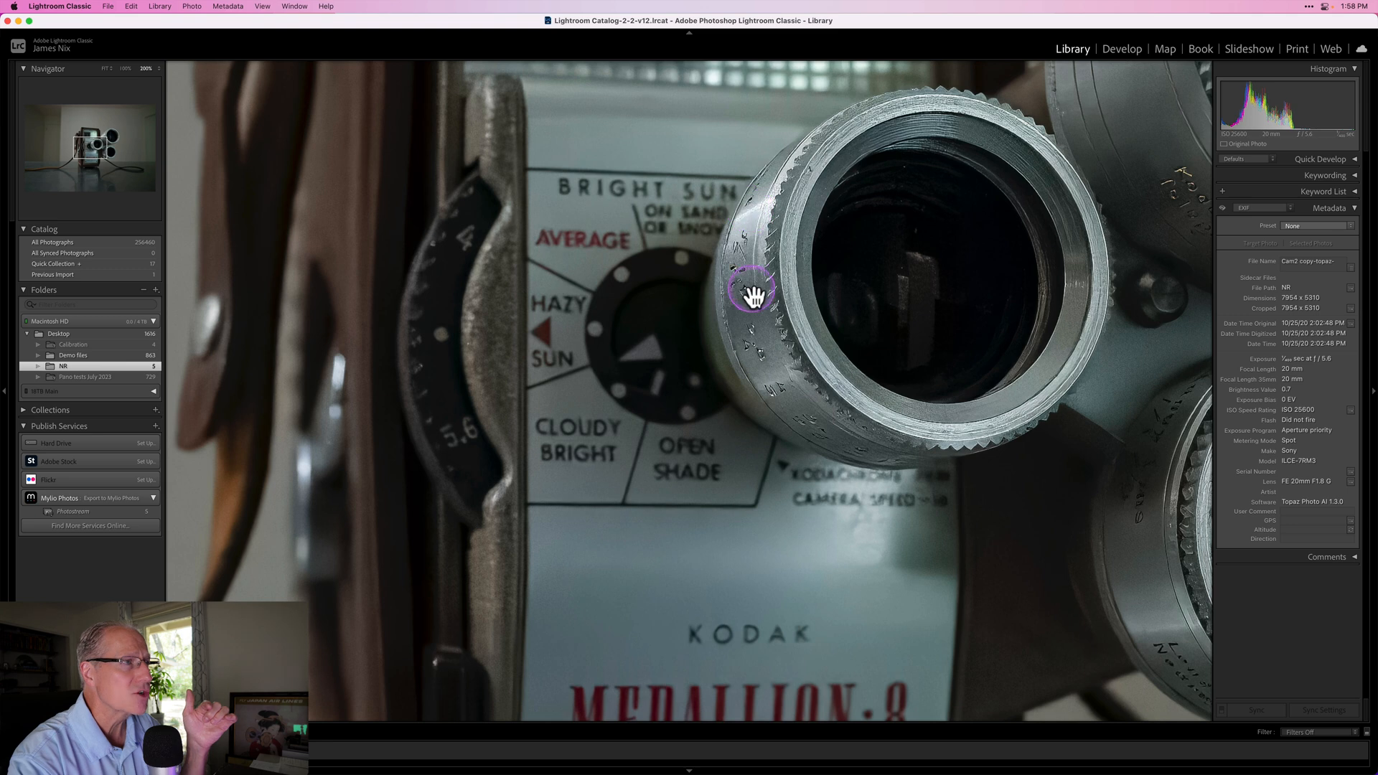
{"action": "mouse_move", "coordinate": [778, 361]}
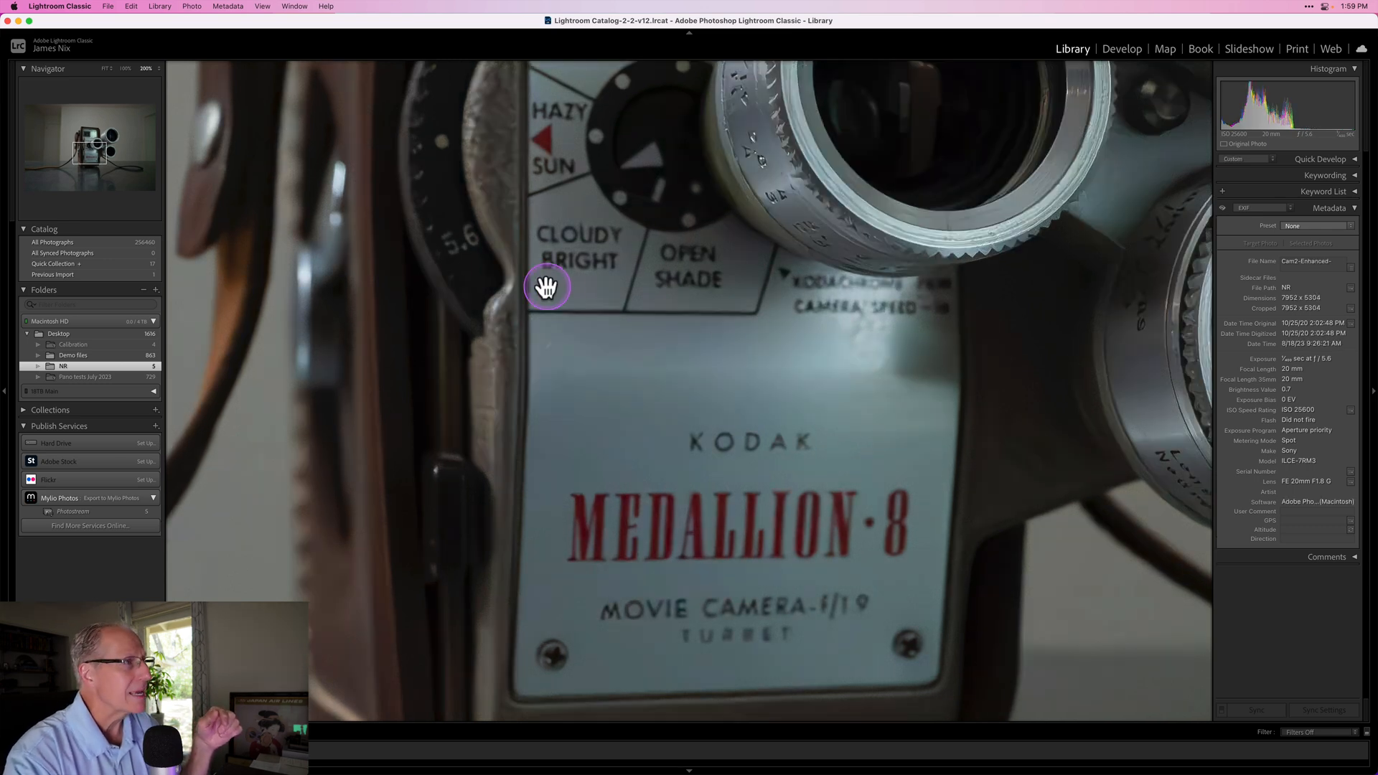
{"action": "mouse_move", "coordinate": [502, 406]}
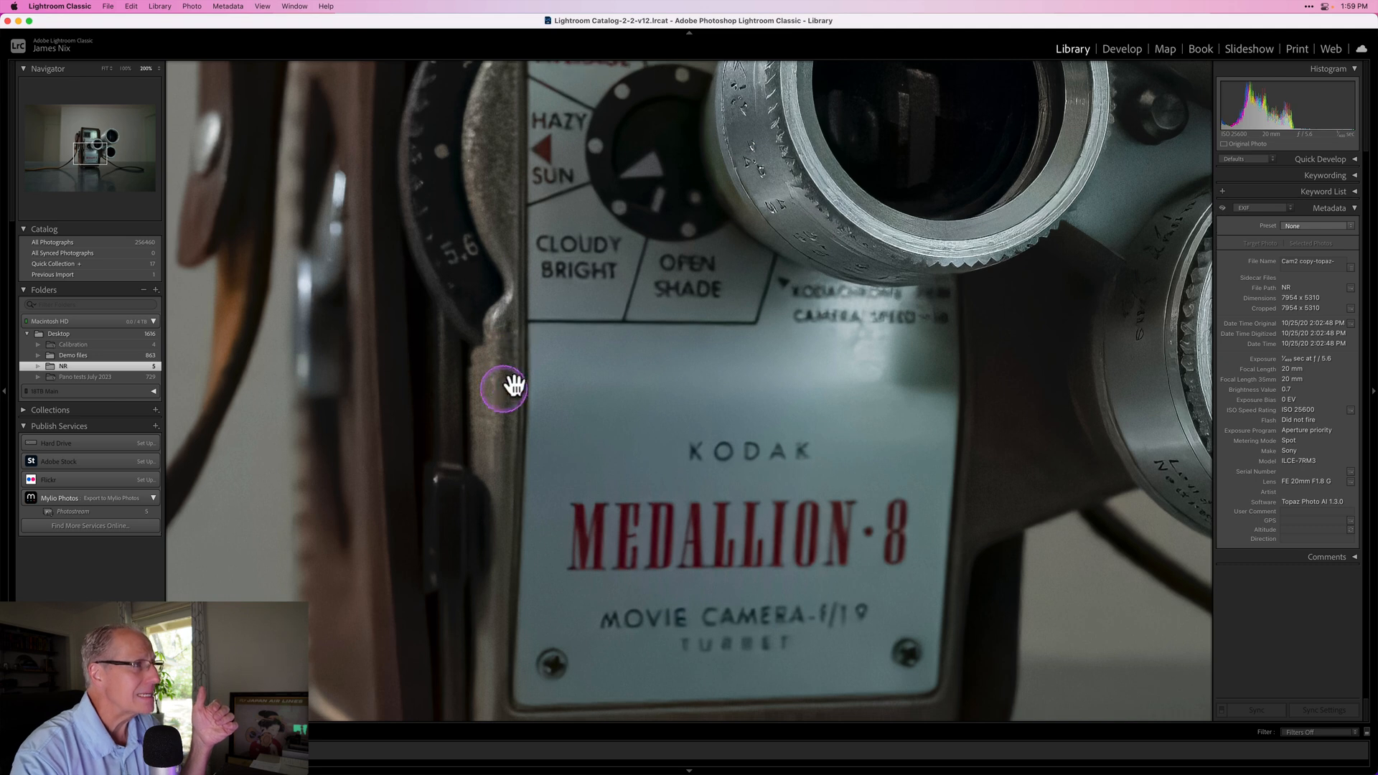
{"action": "mouse_move", "coordinate": [480, 103]}
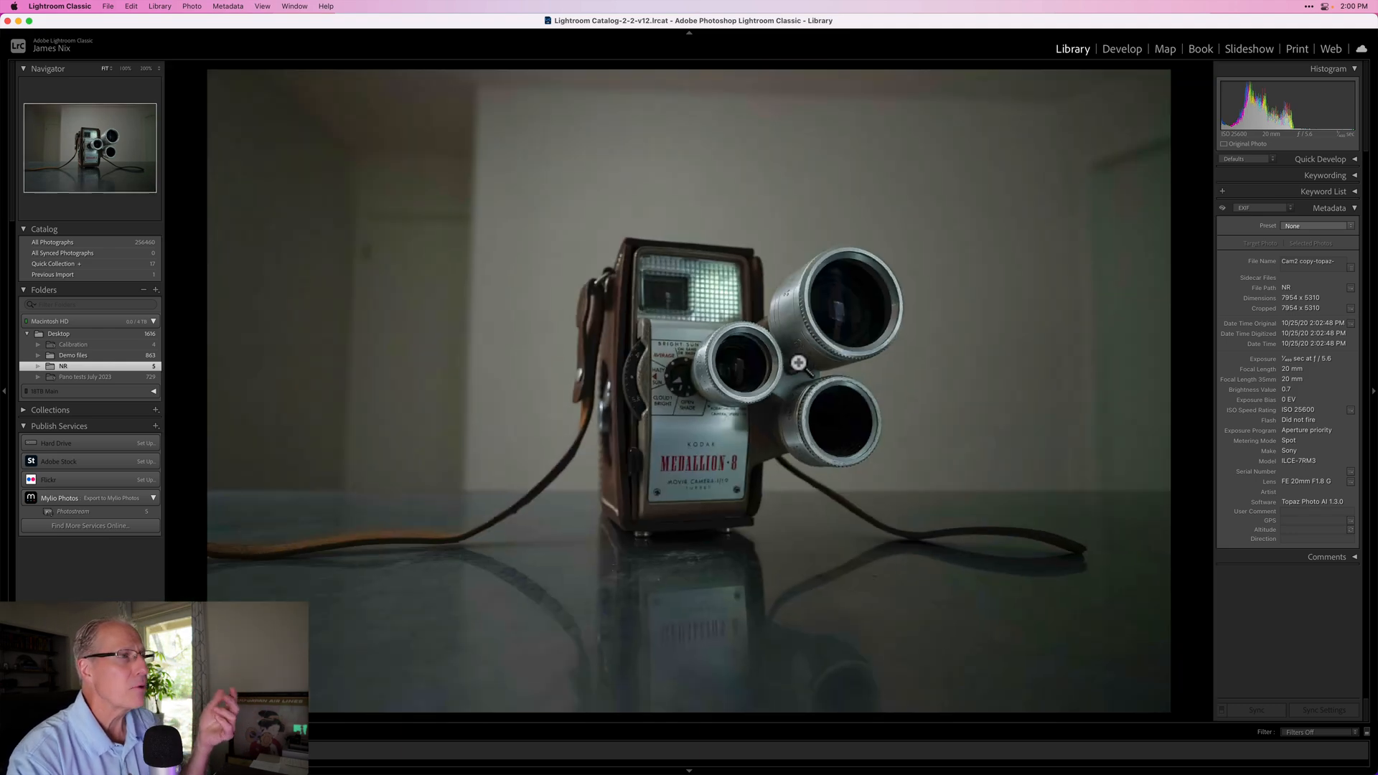
View the Topaz-processed camera photo whole, then enlarge its small front lens to 100%
{"action": "left_click", "coordinate": [670, 444]}
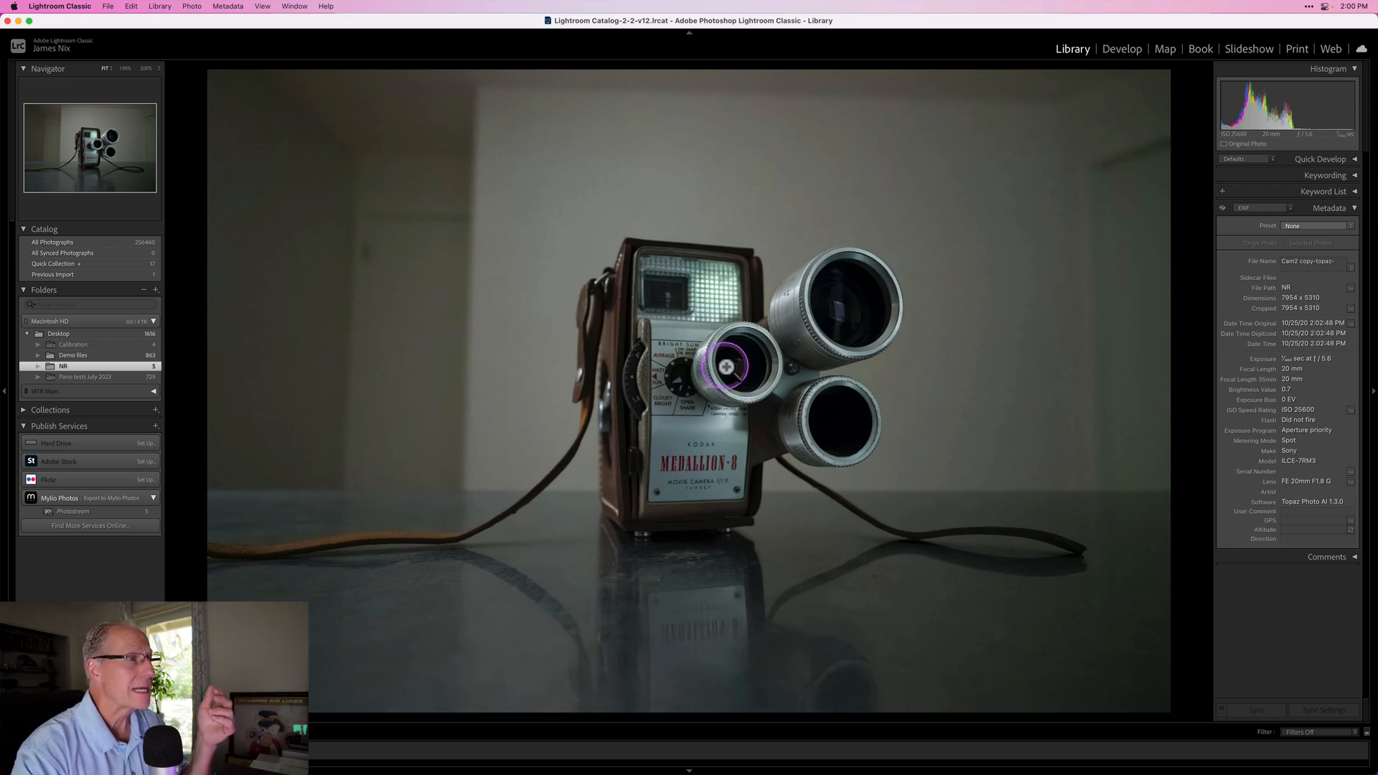
{"action": "left_click", "coordinate": [725, 365]}
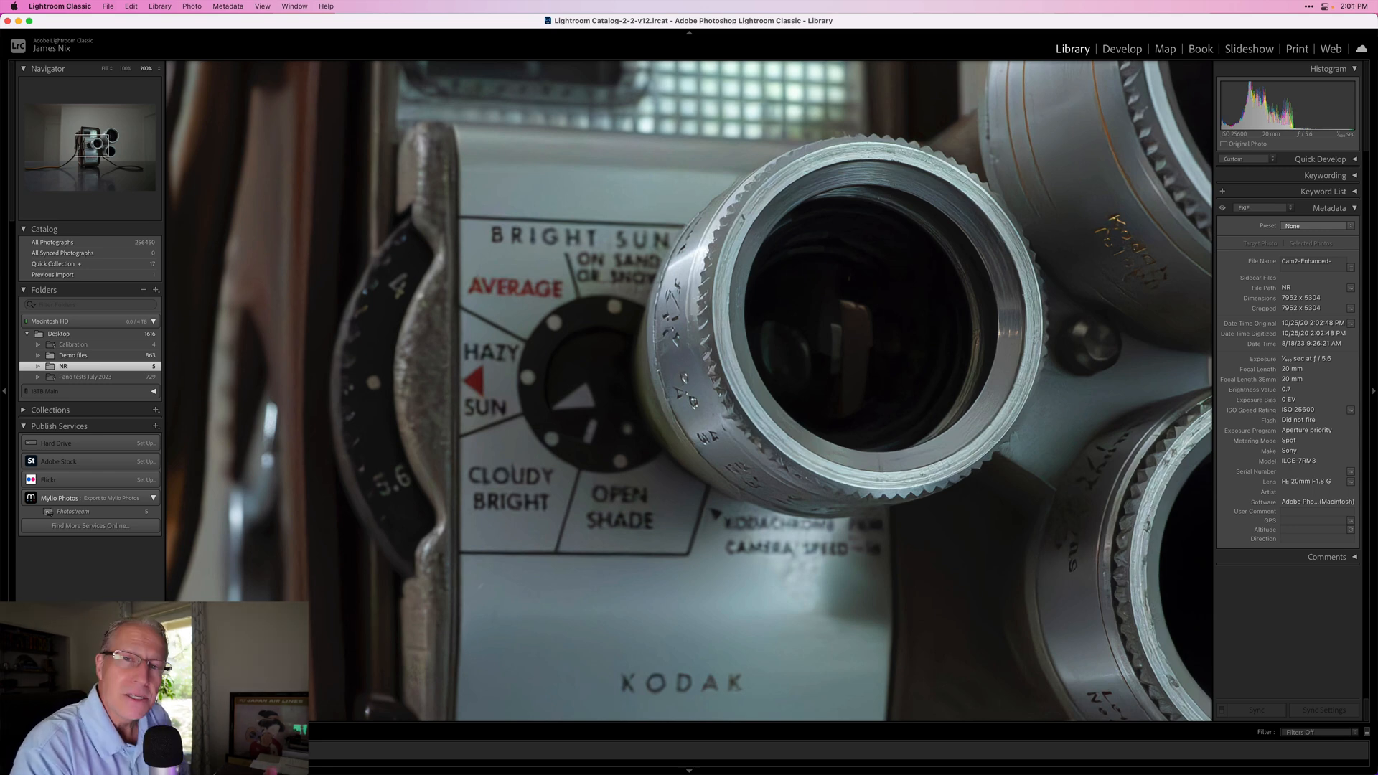
Select the Cam2-Enhanced DNG to inspect its front lens detail close up
{"action": "left_click", "coordinate": [108, 67]}
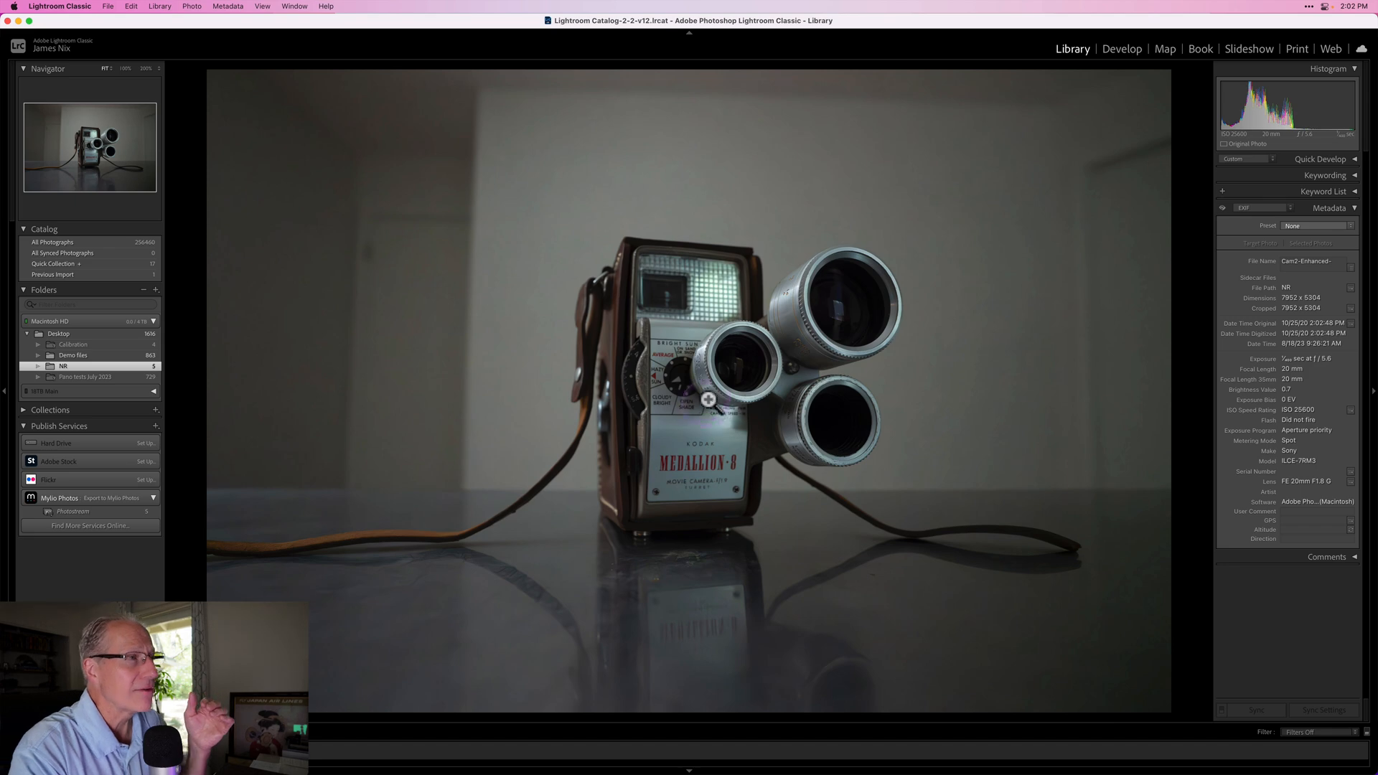
{"action": "mouse_move", "coordinate": [721, 431]}
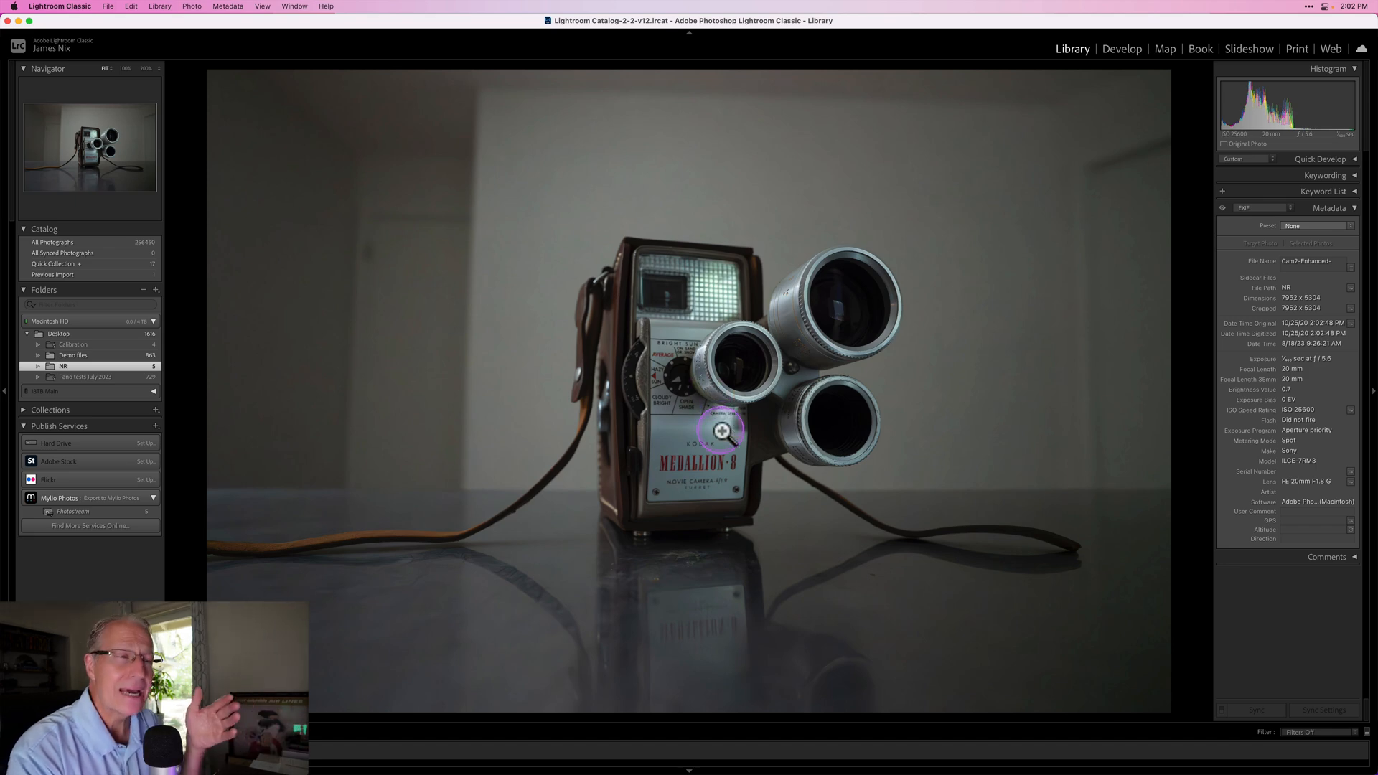